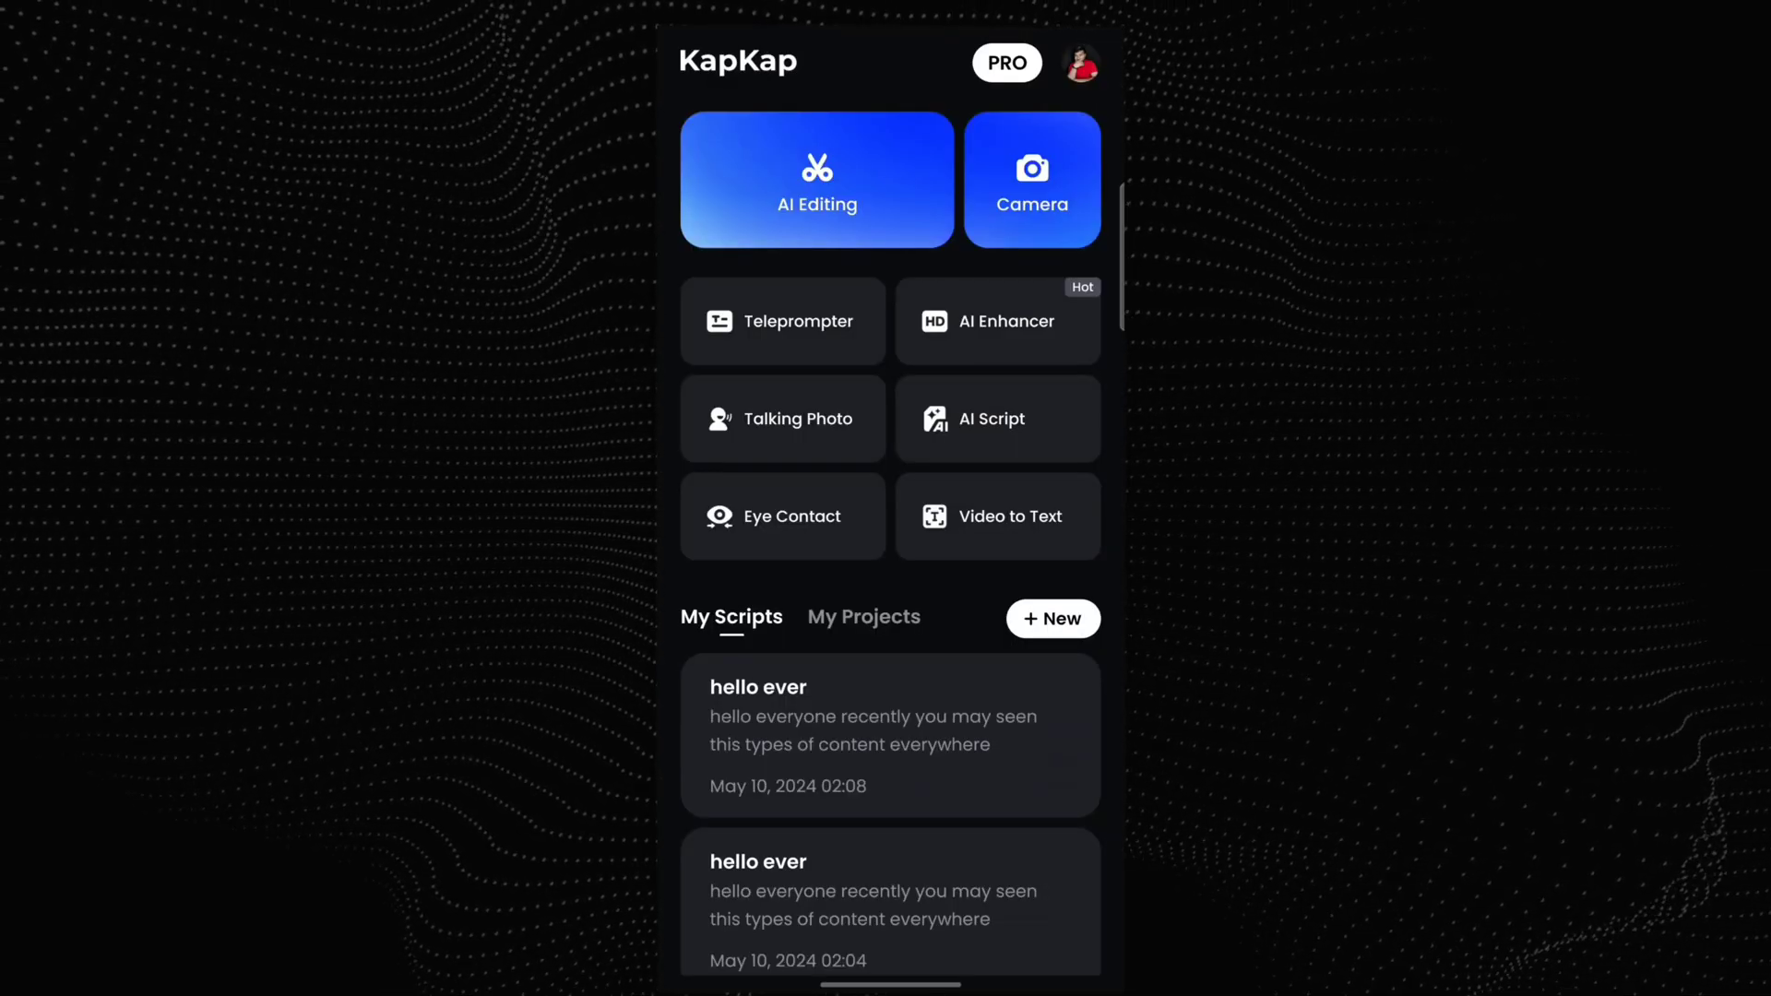
Import the 13-second street clip from the New album into a new AI Editing project
left_click(816, 180)
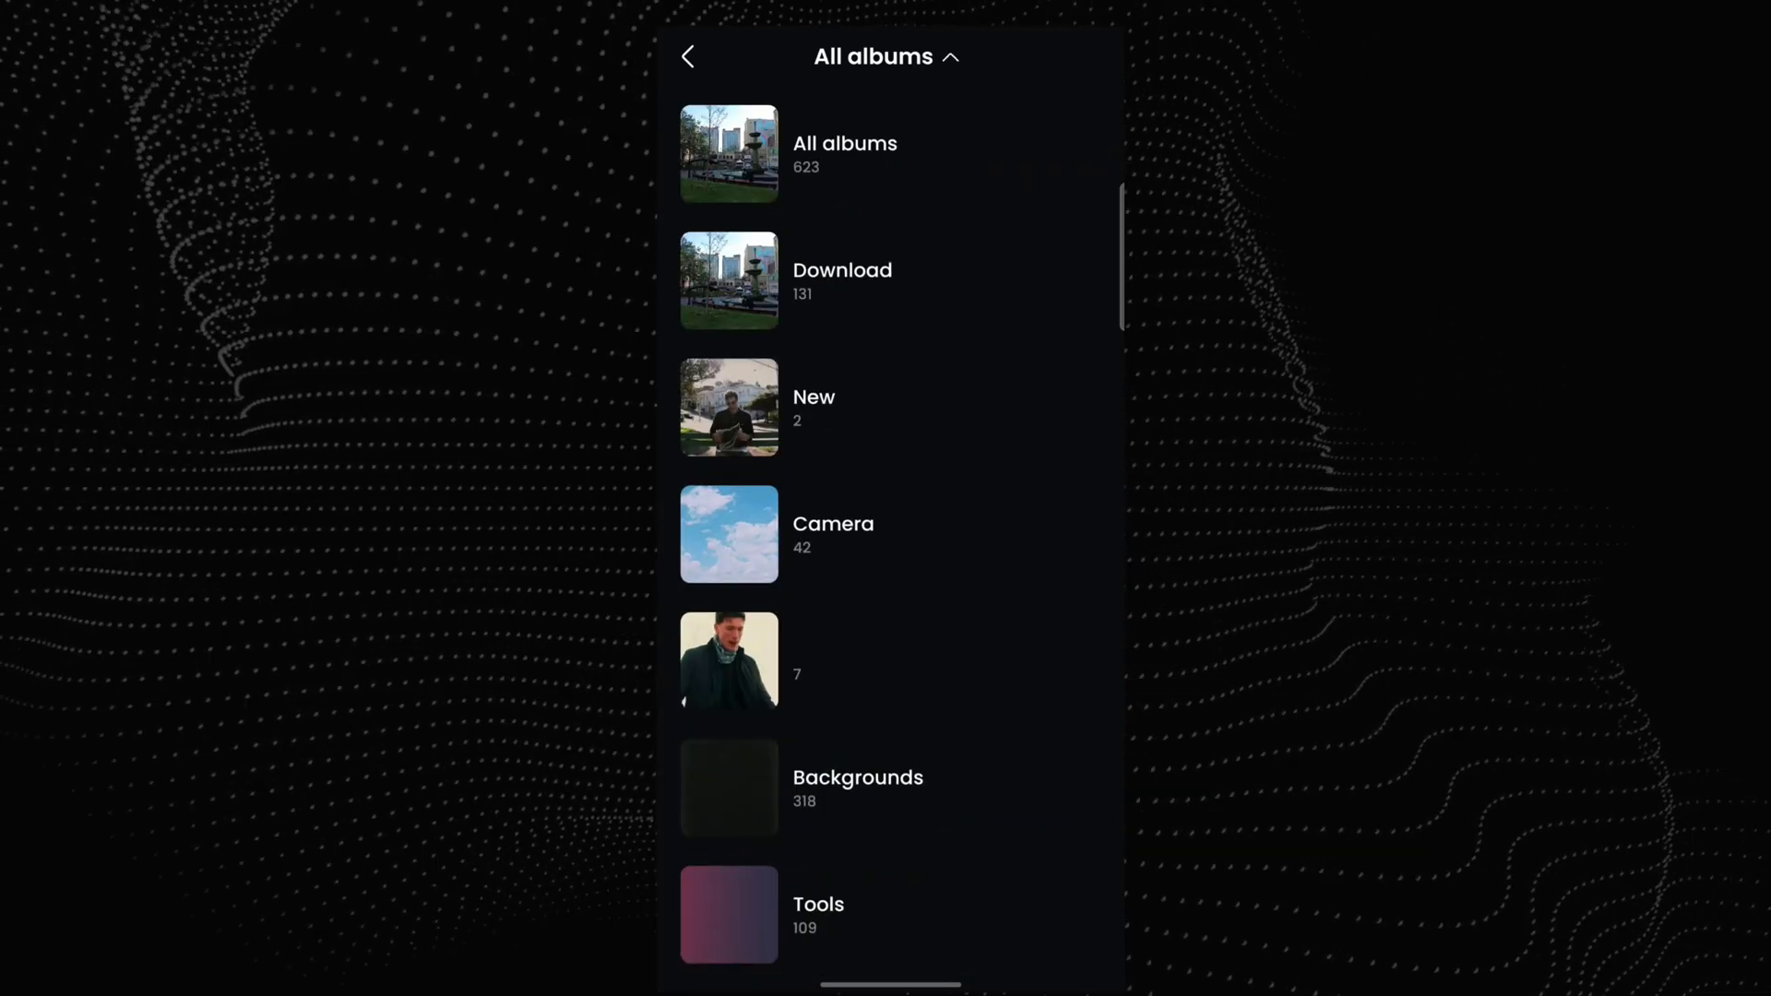
left_click(812, 397)
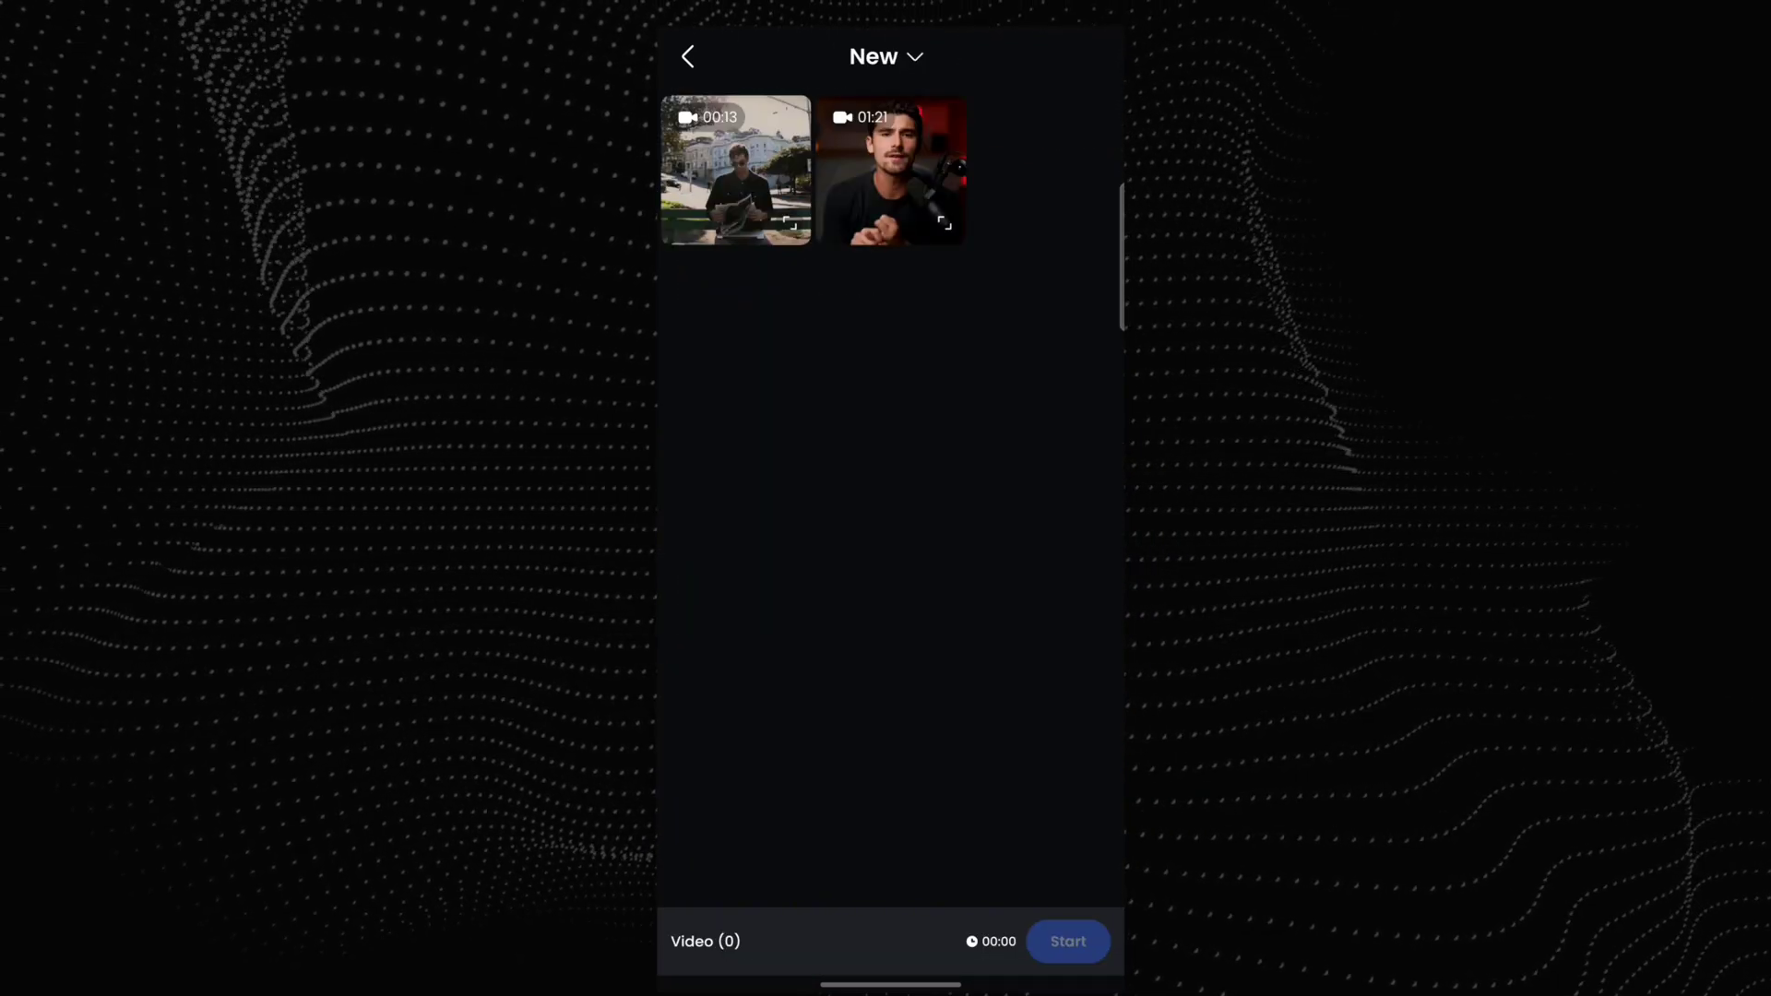
left_click(736, 171)
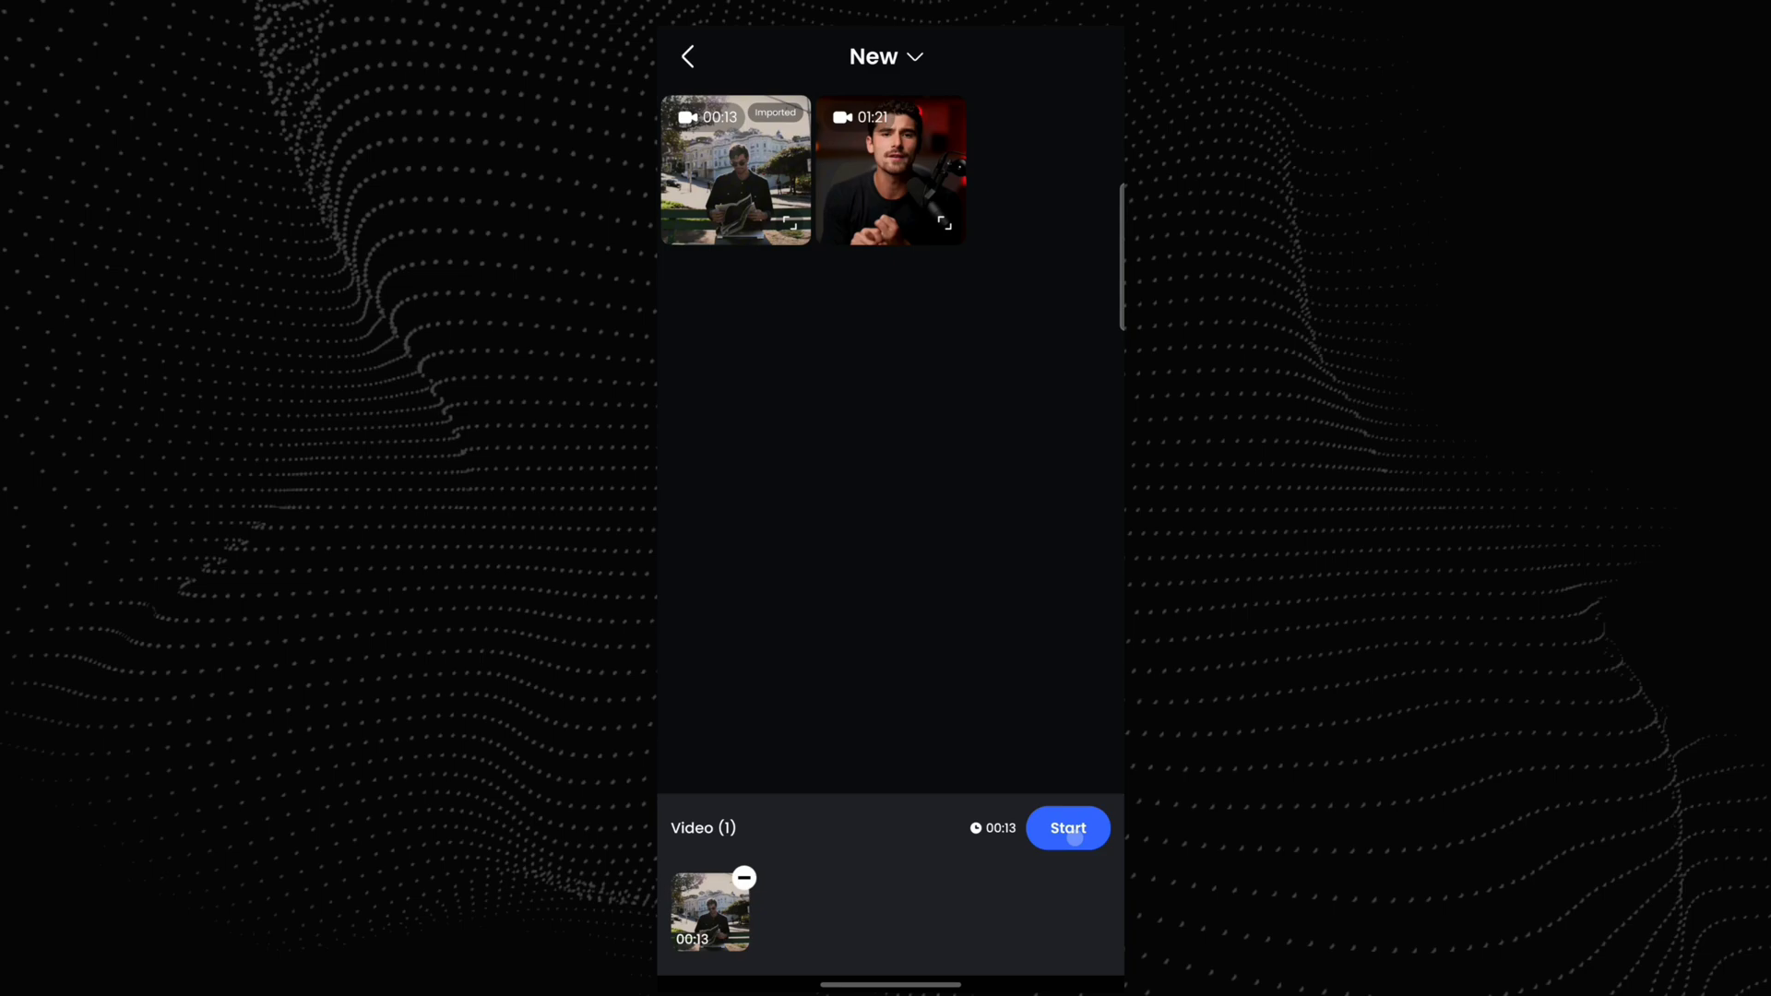
left_click(1067, 827)
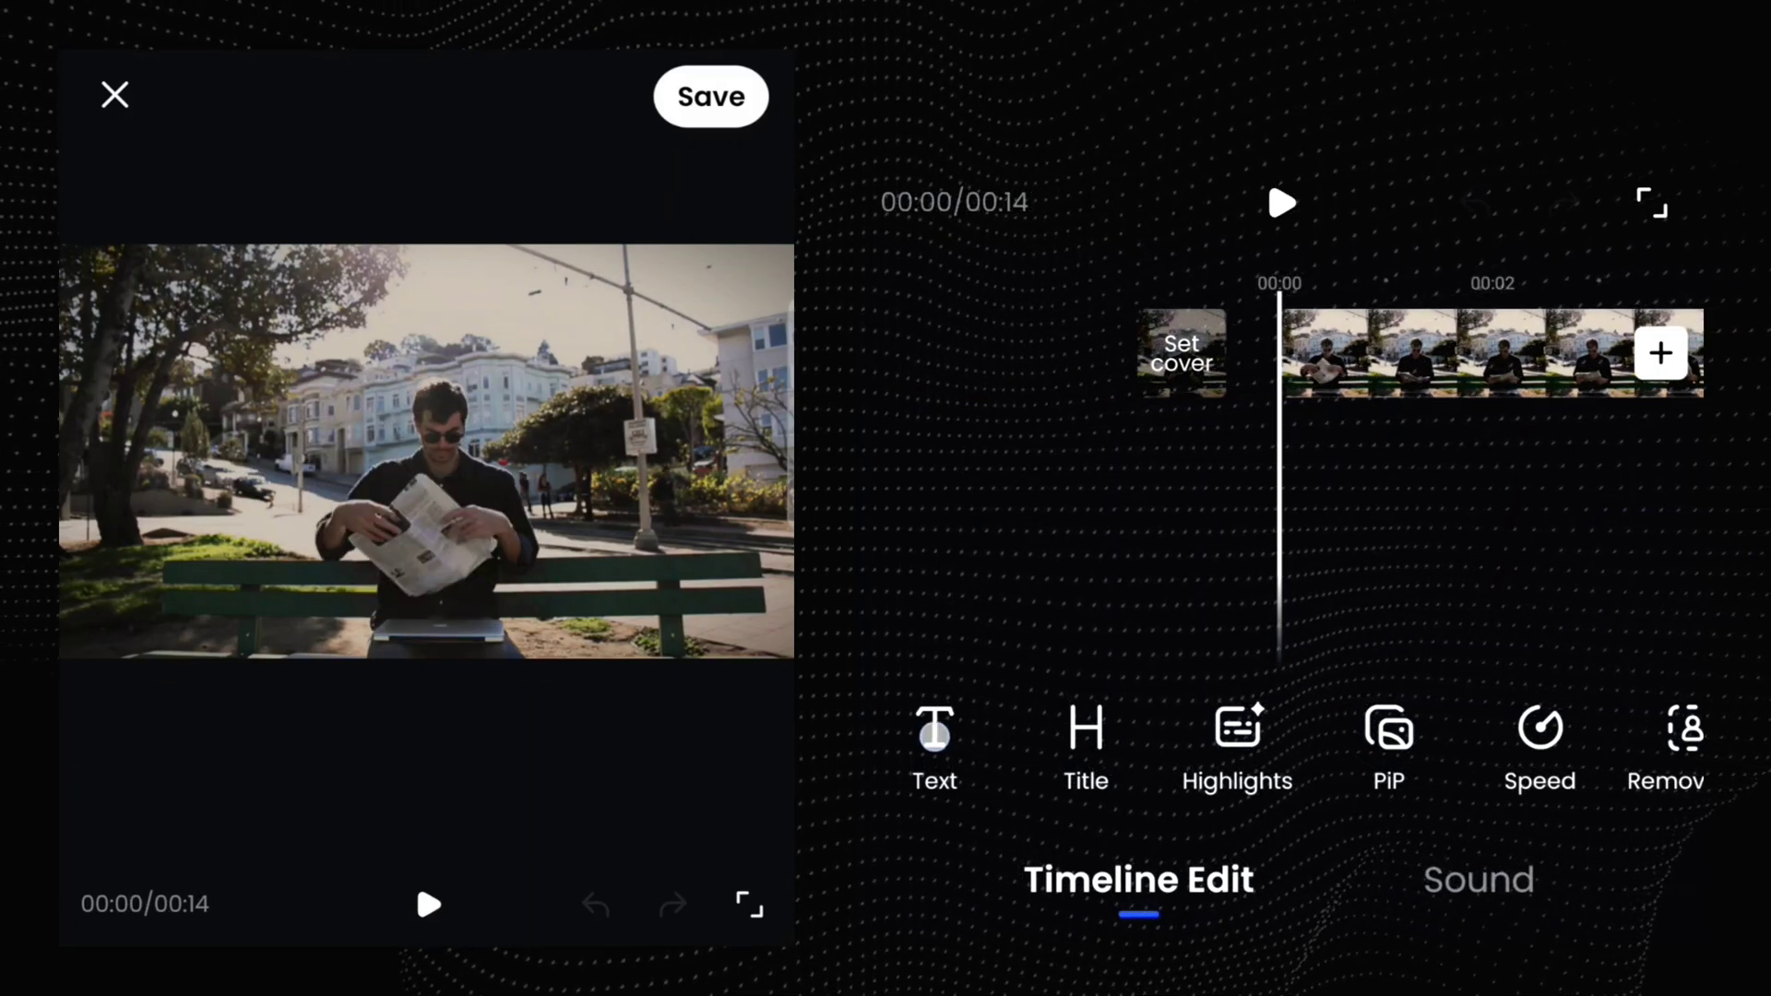
Add a text layer reading TEXT BEHIND in capital letters
left_click(933, 729)
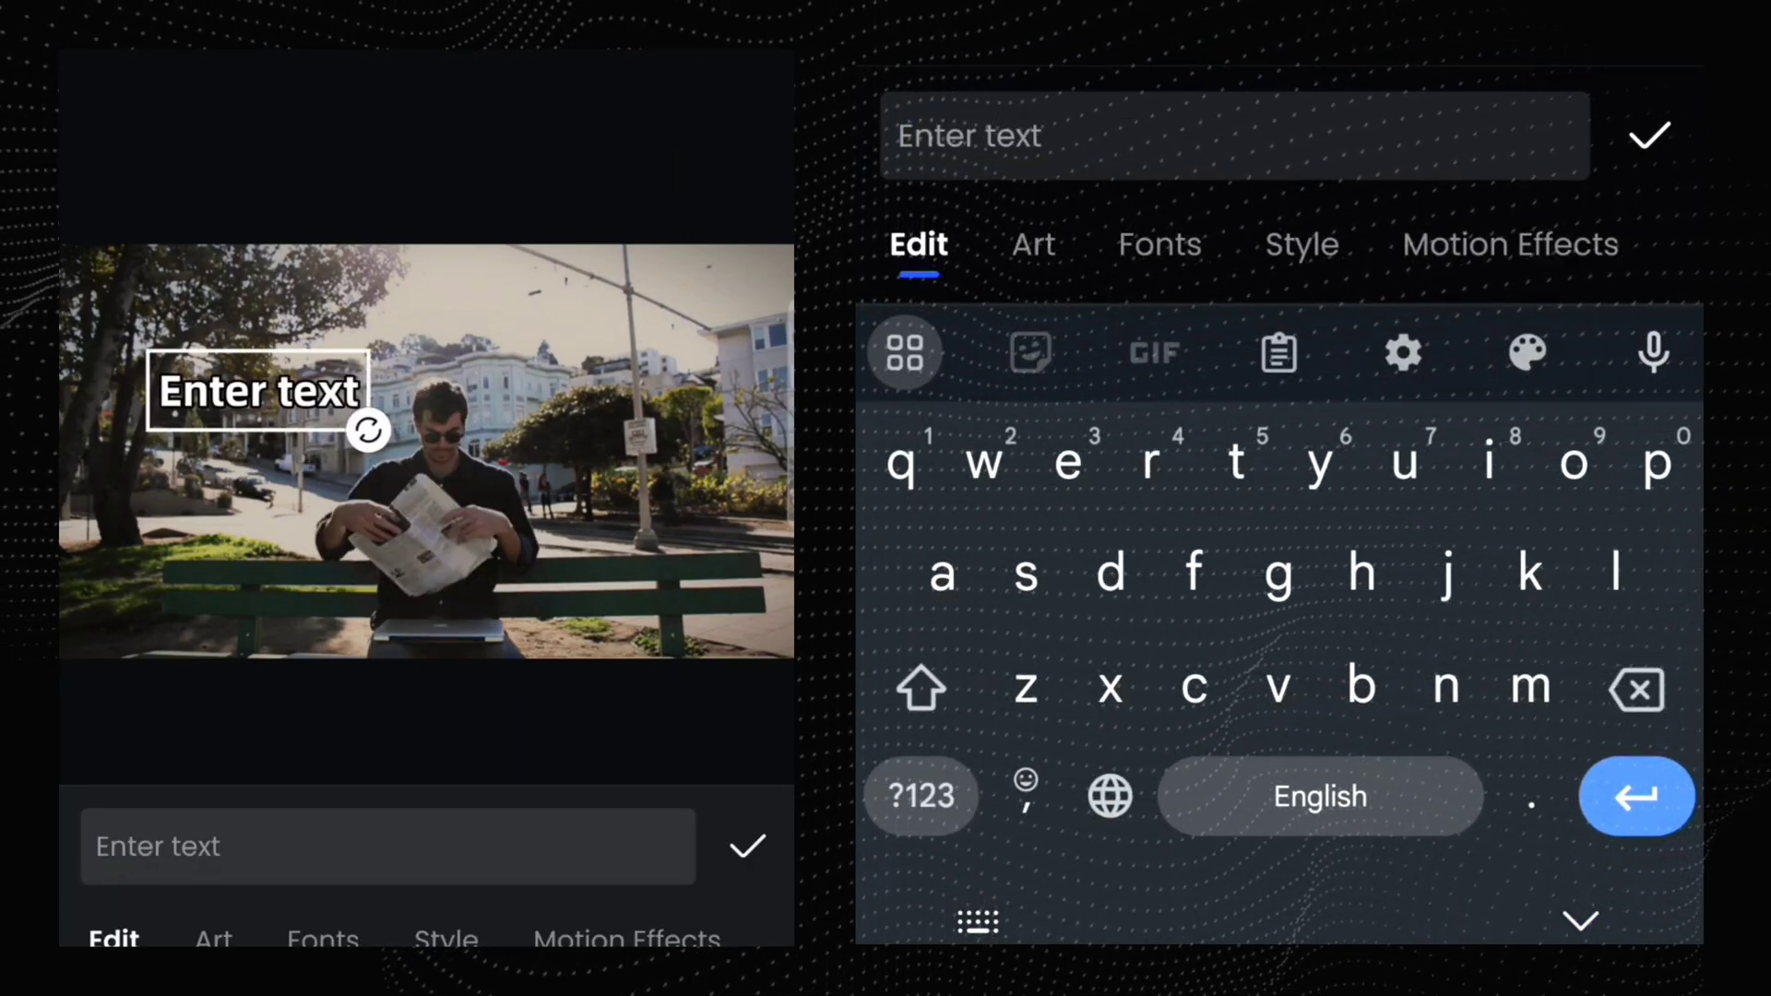
left_click(920, 686)
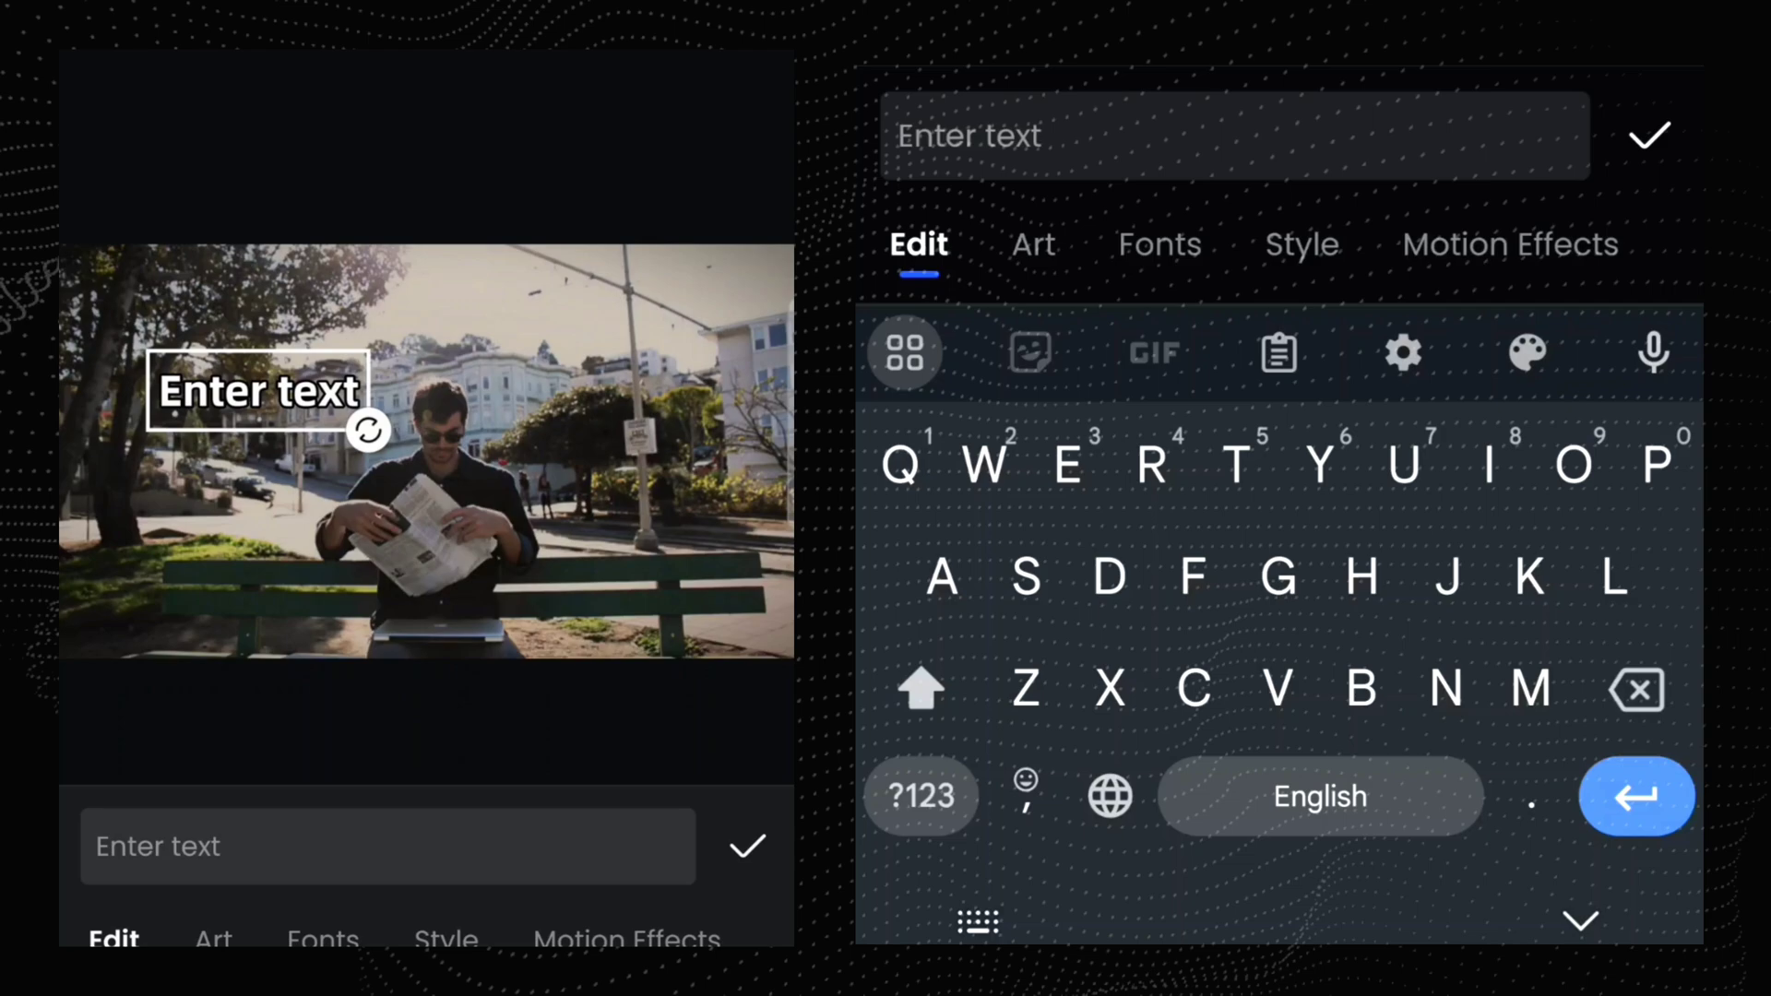
type("T")
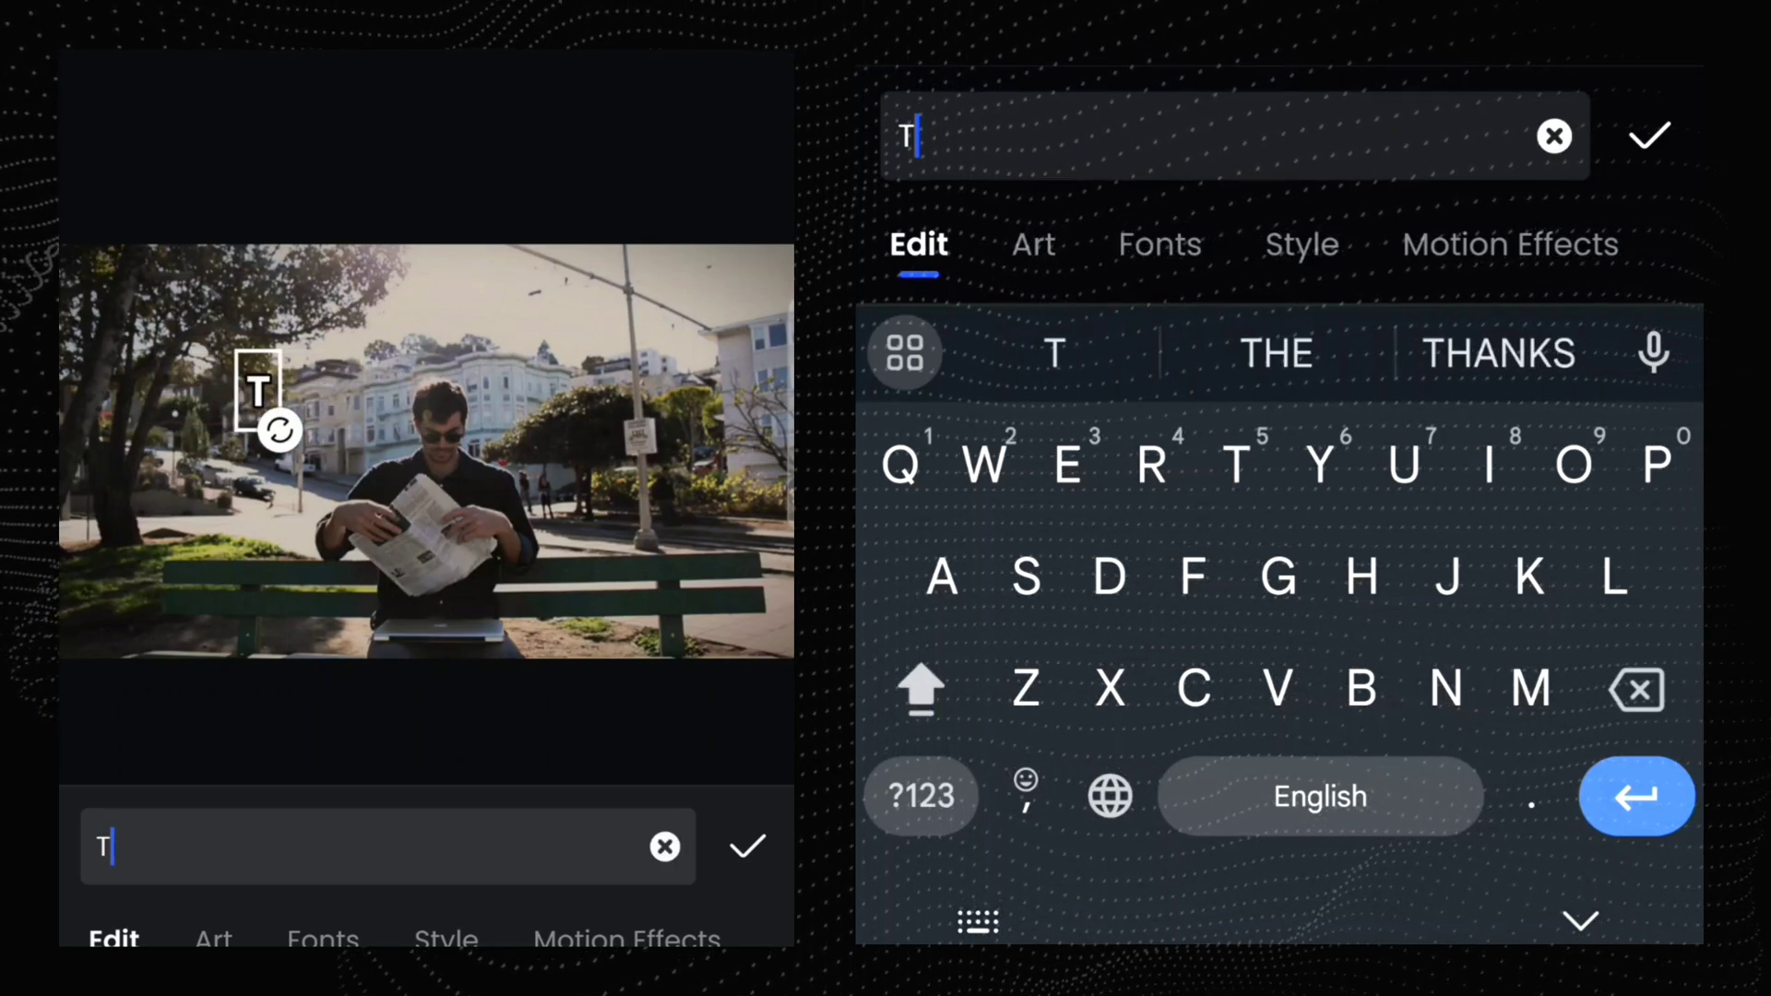
type("EXT")
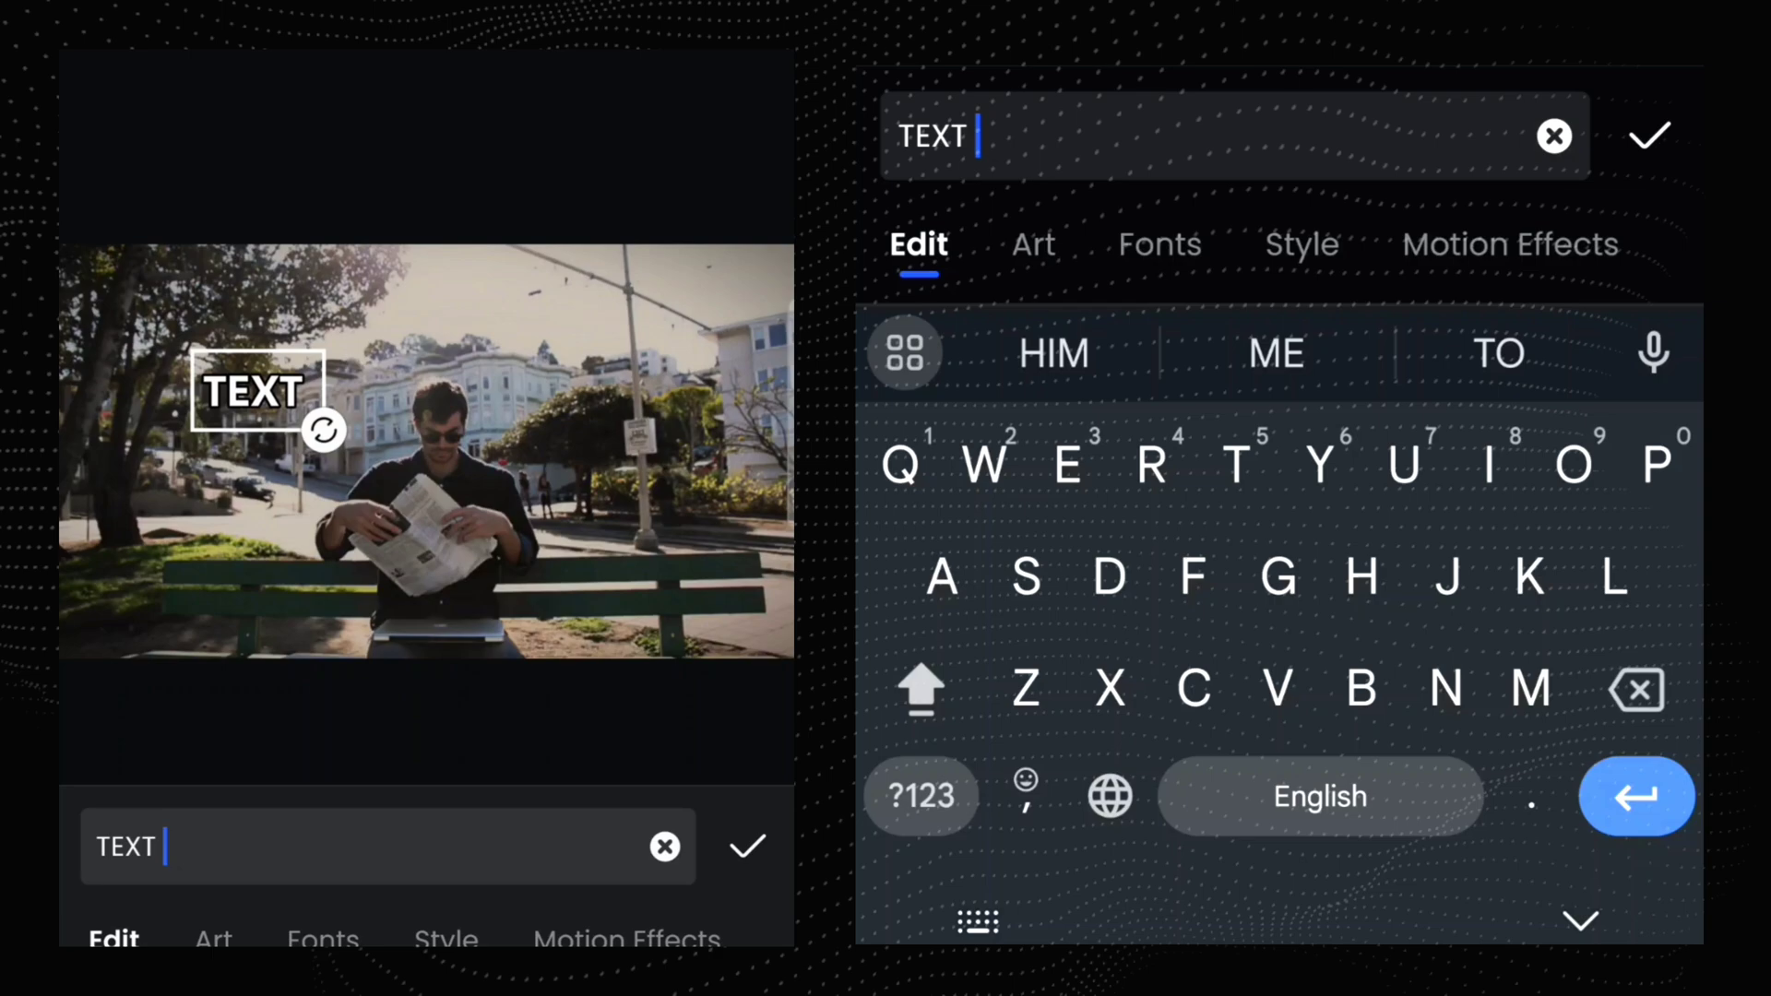
type("BEH")
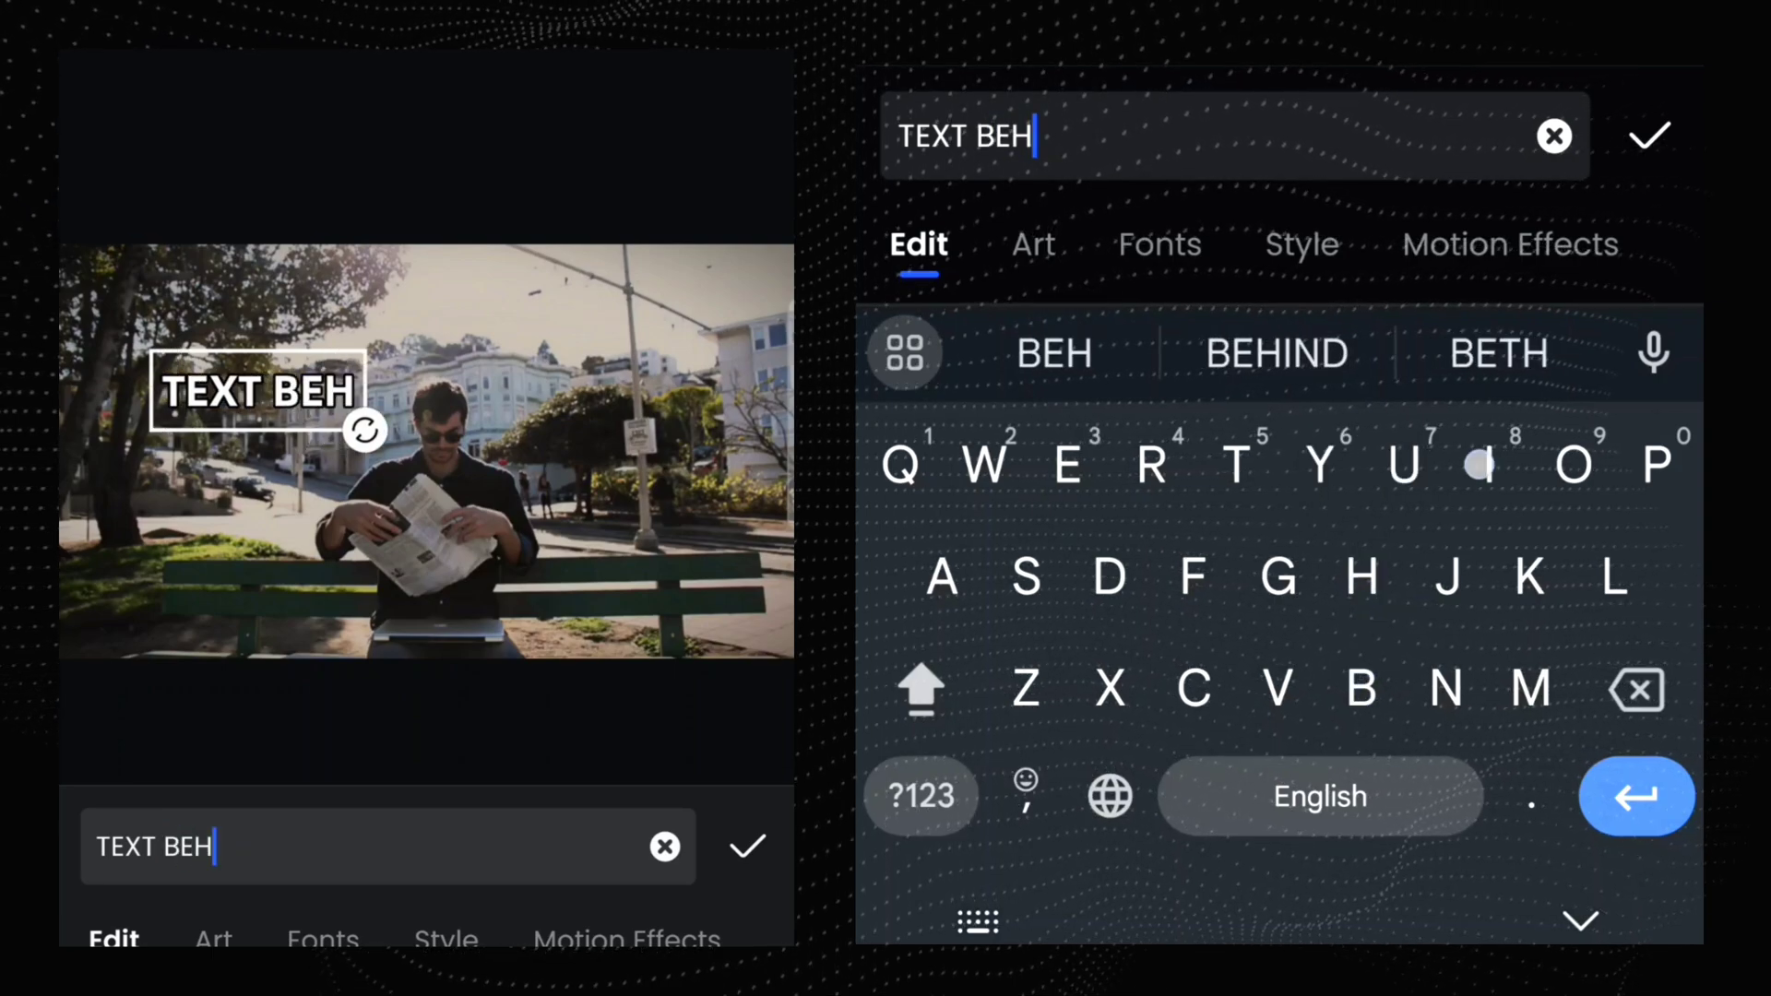
left_click(1277, 352)
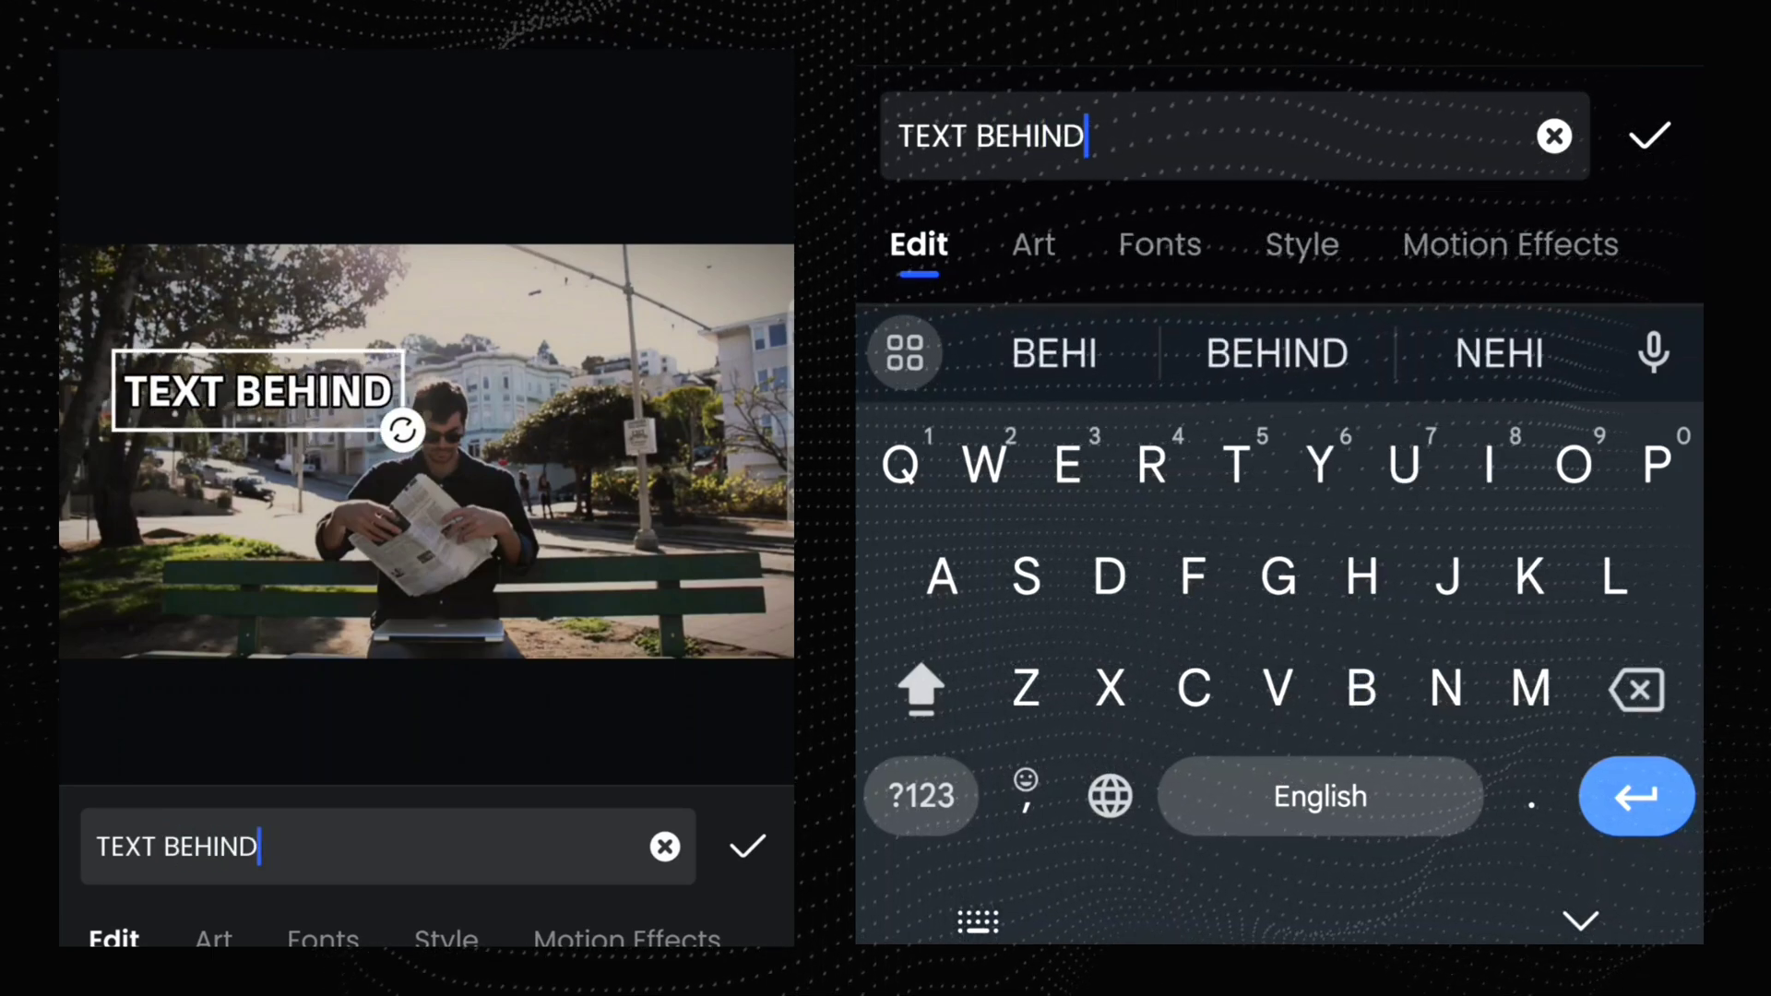
left_click(1157, 244)
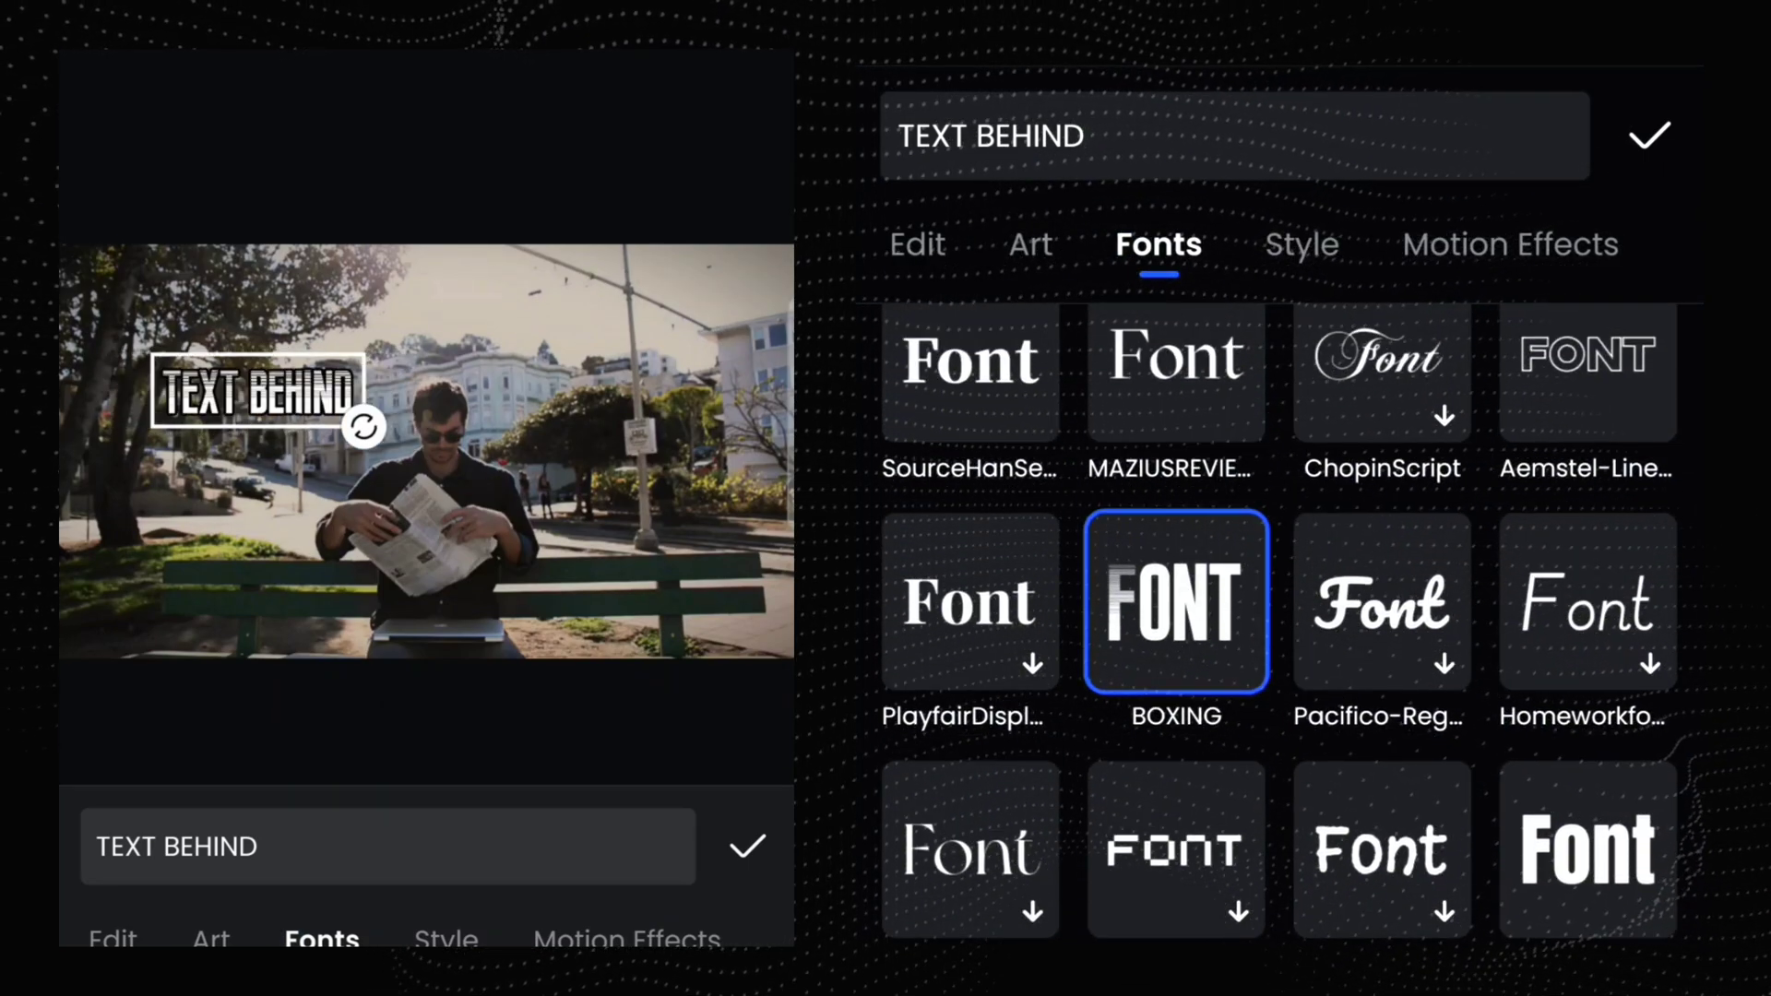
Browse the font grid and give the title the Anton-Regular typeface
scroll("down", 3)
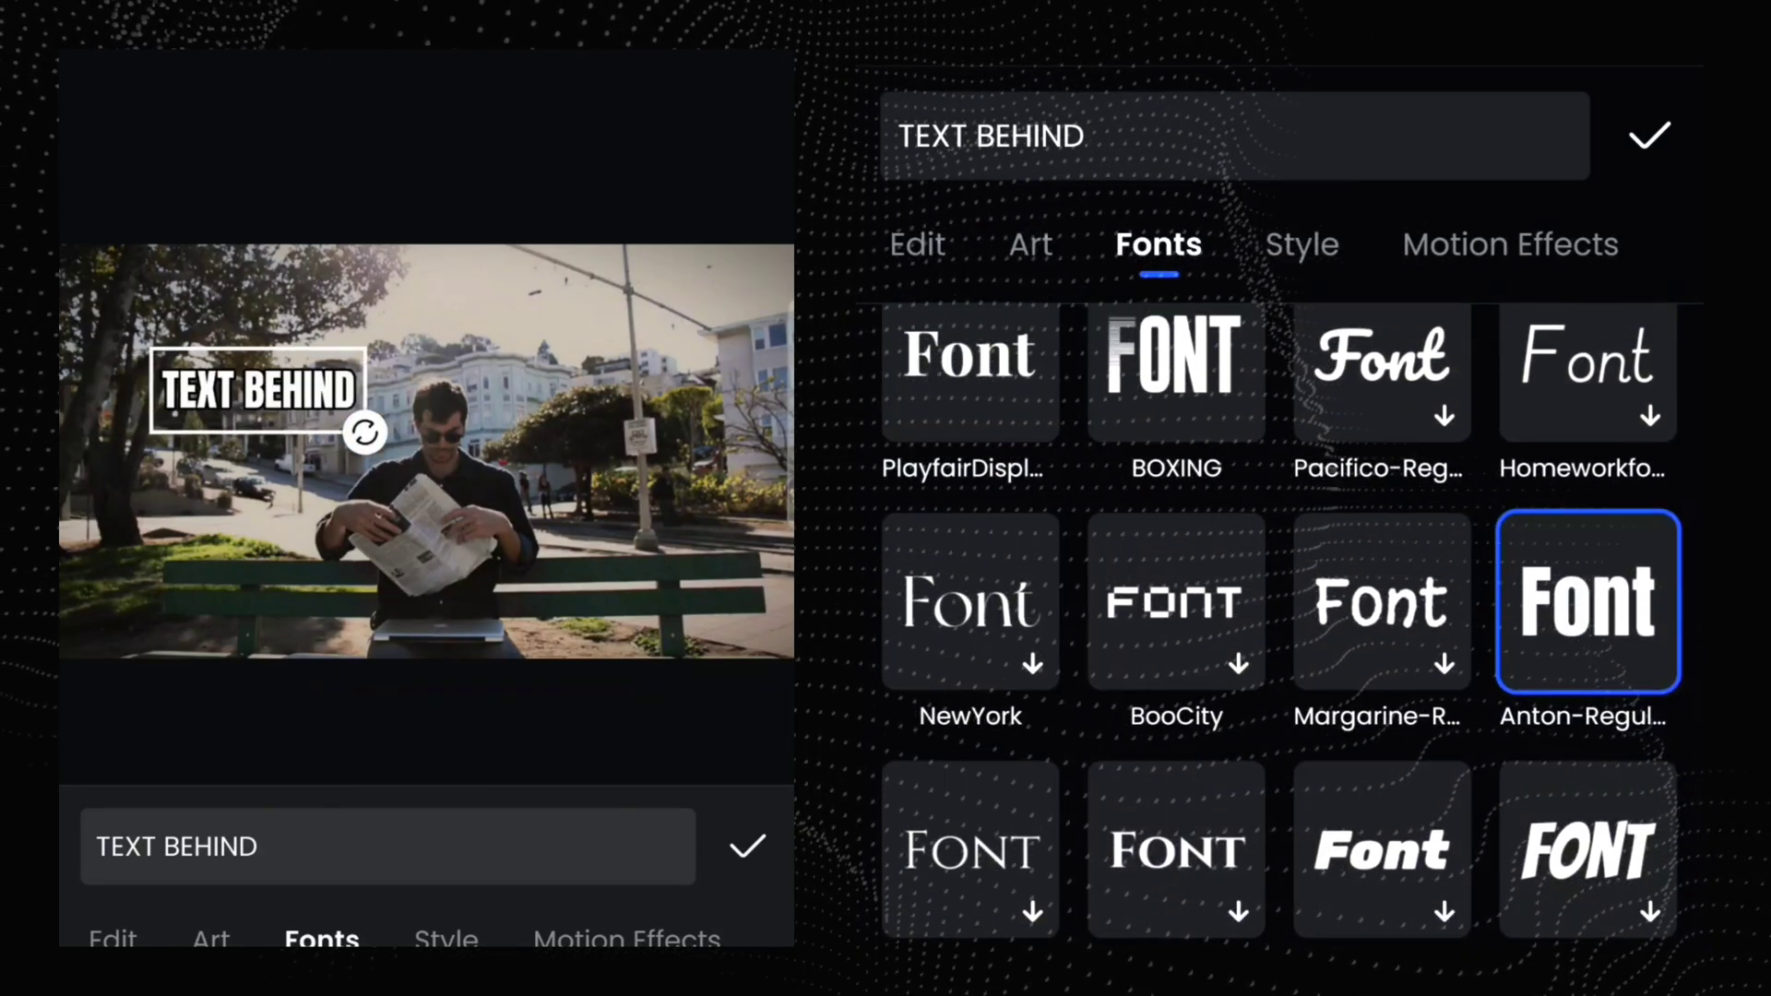
scroll("down", 3)
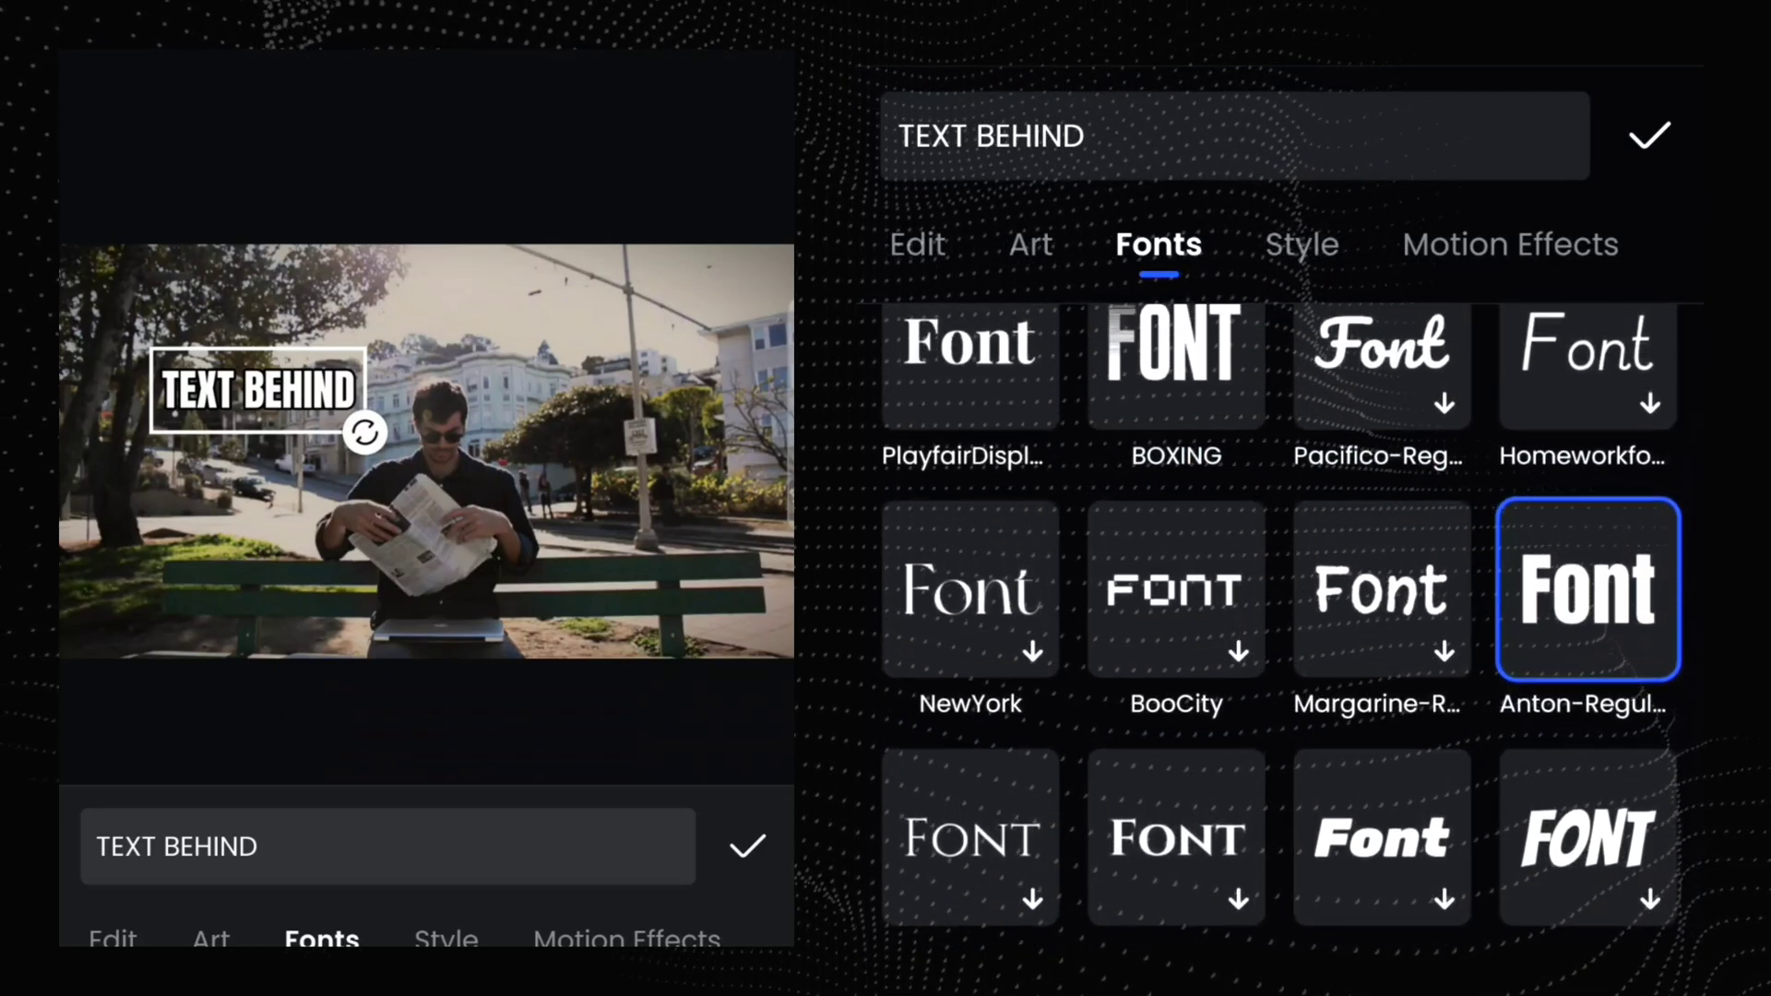
scroll("up", 3)
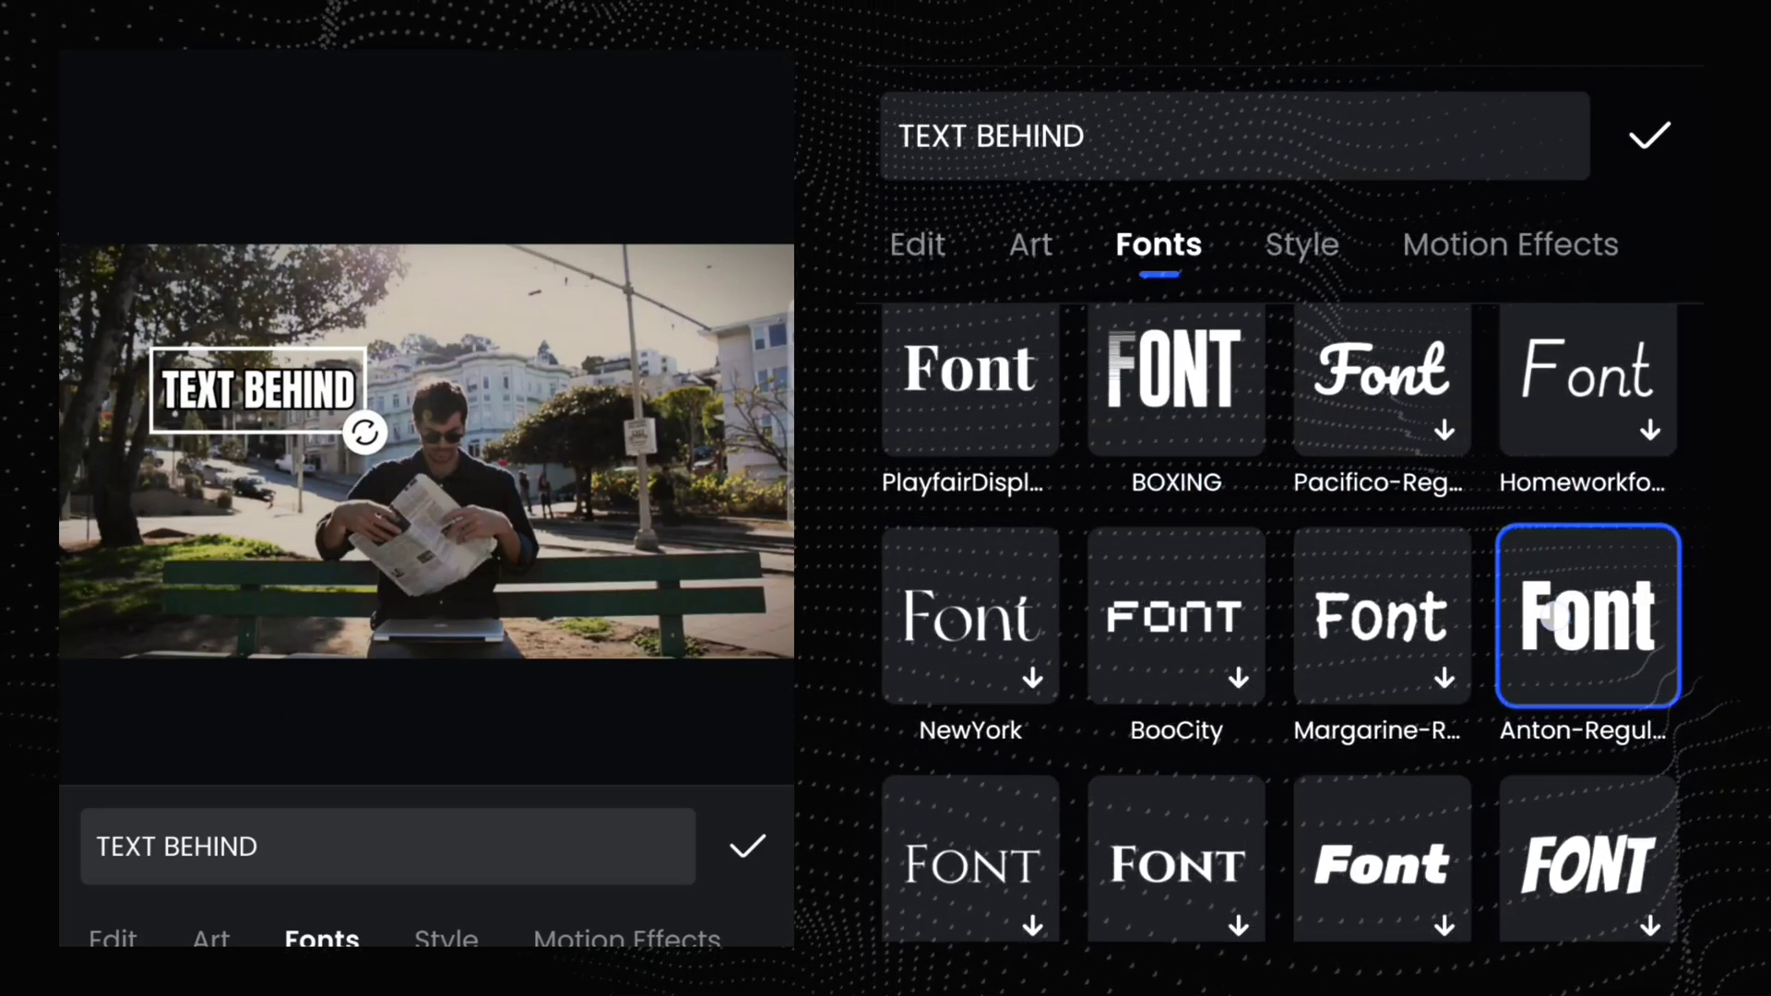
scroll("down", 3)
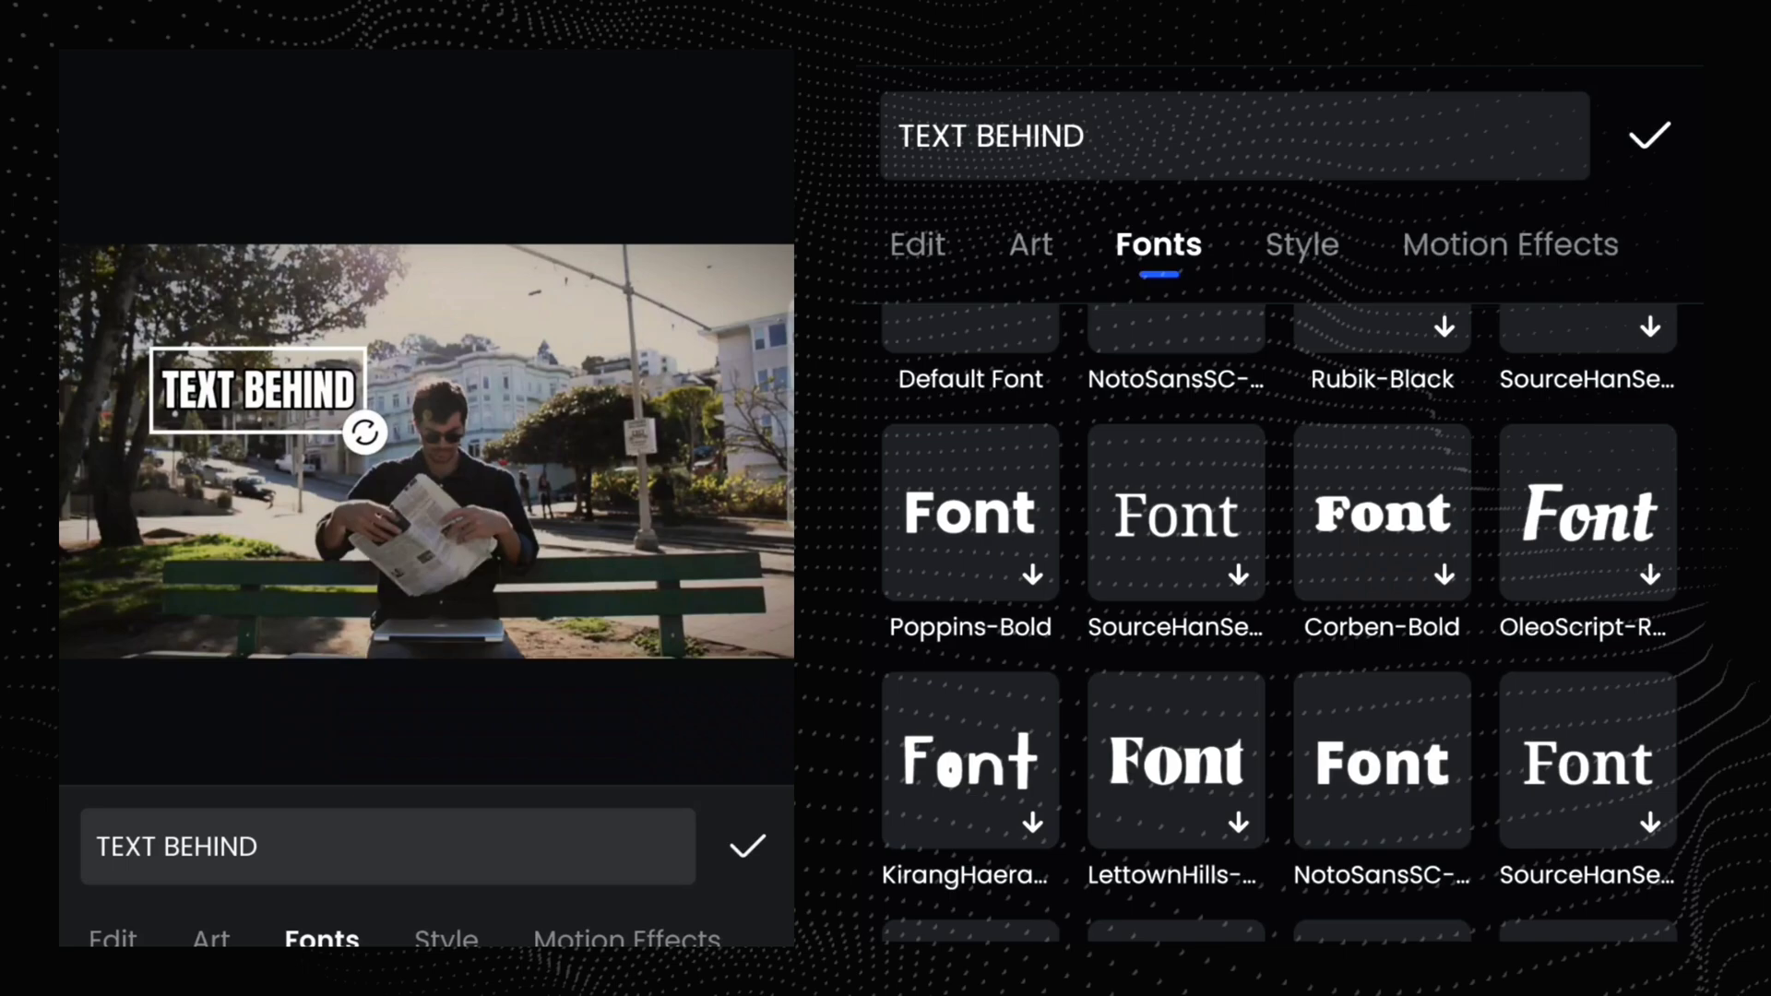
scroll("up", 3)
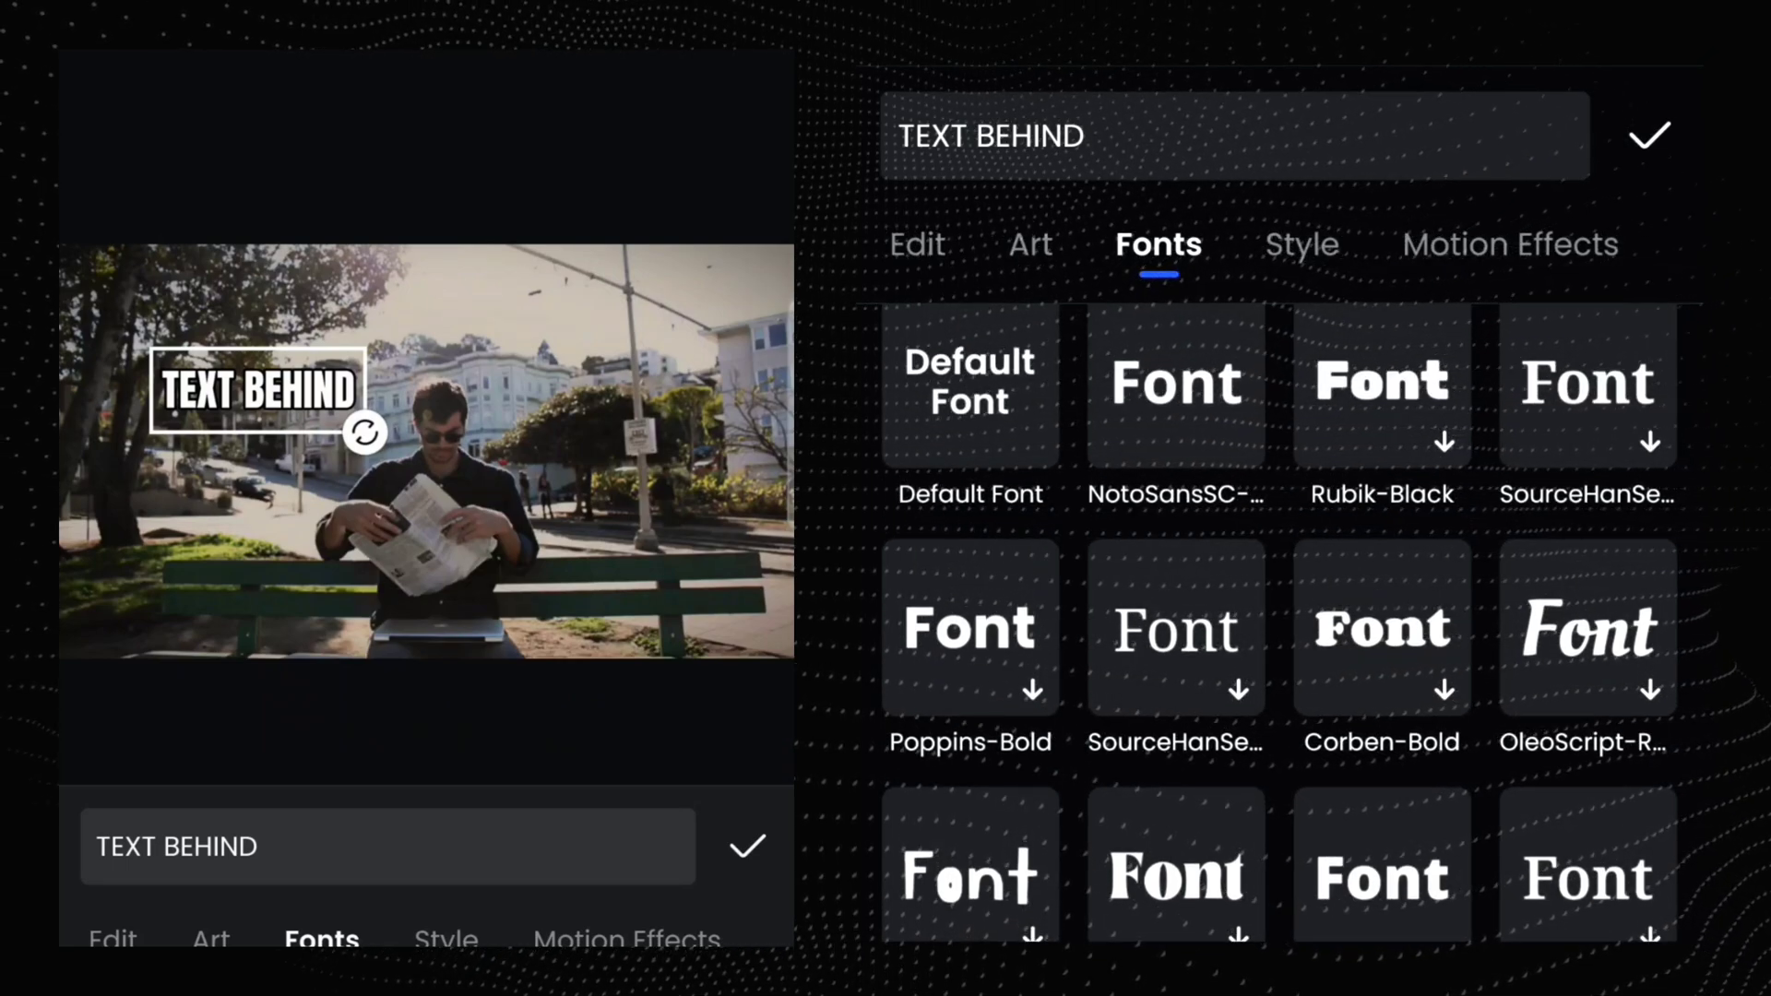
left_click(1302, 243)
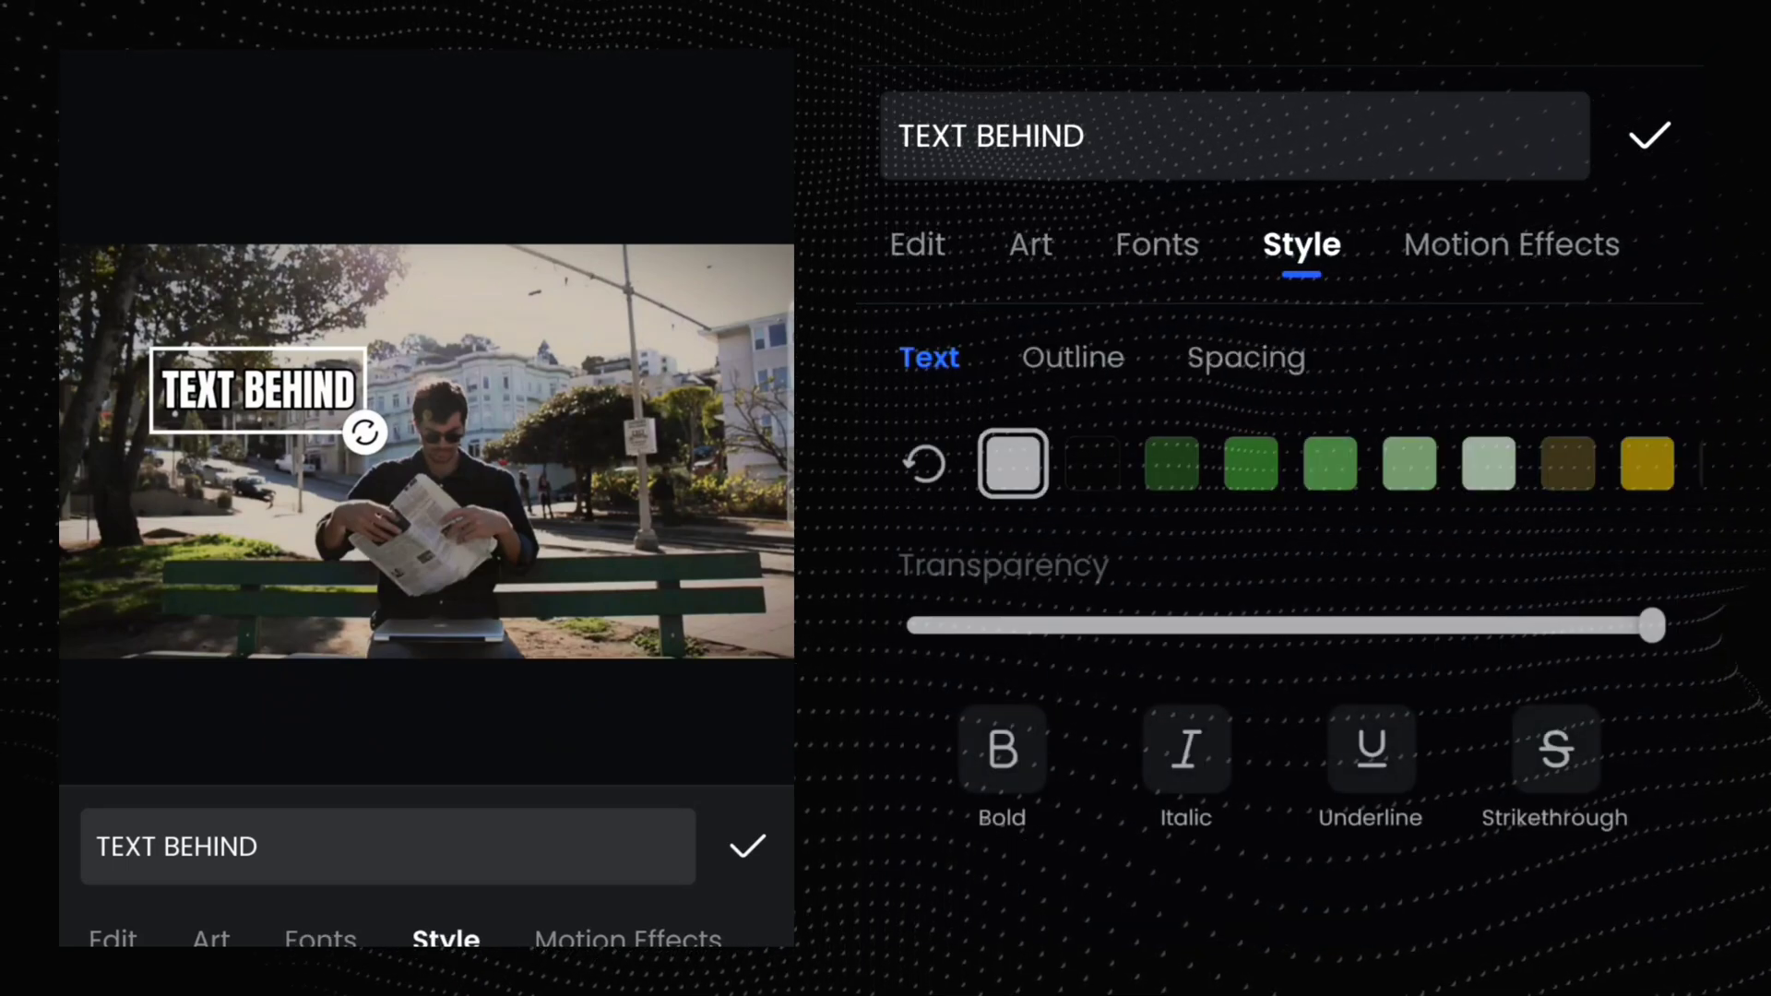
Colour the title yellow and enlarge its size and letter spacing
left_click(1071, 357)
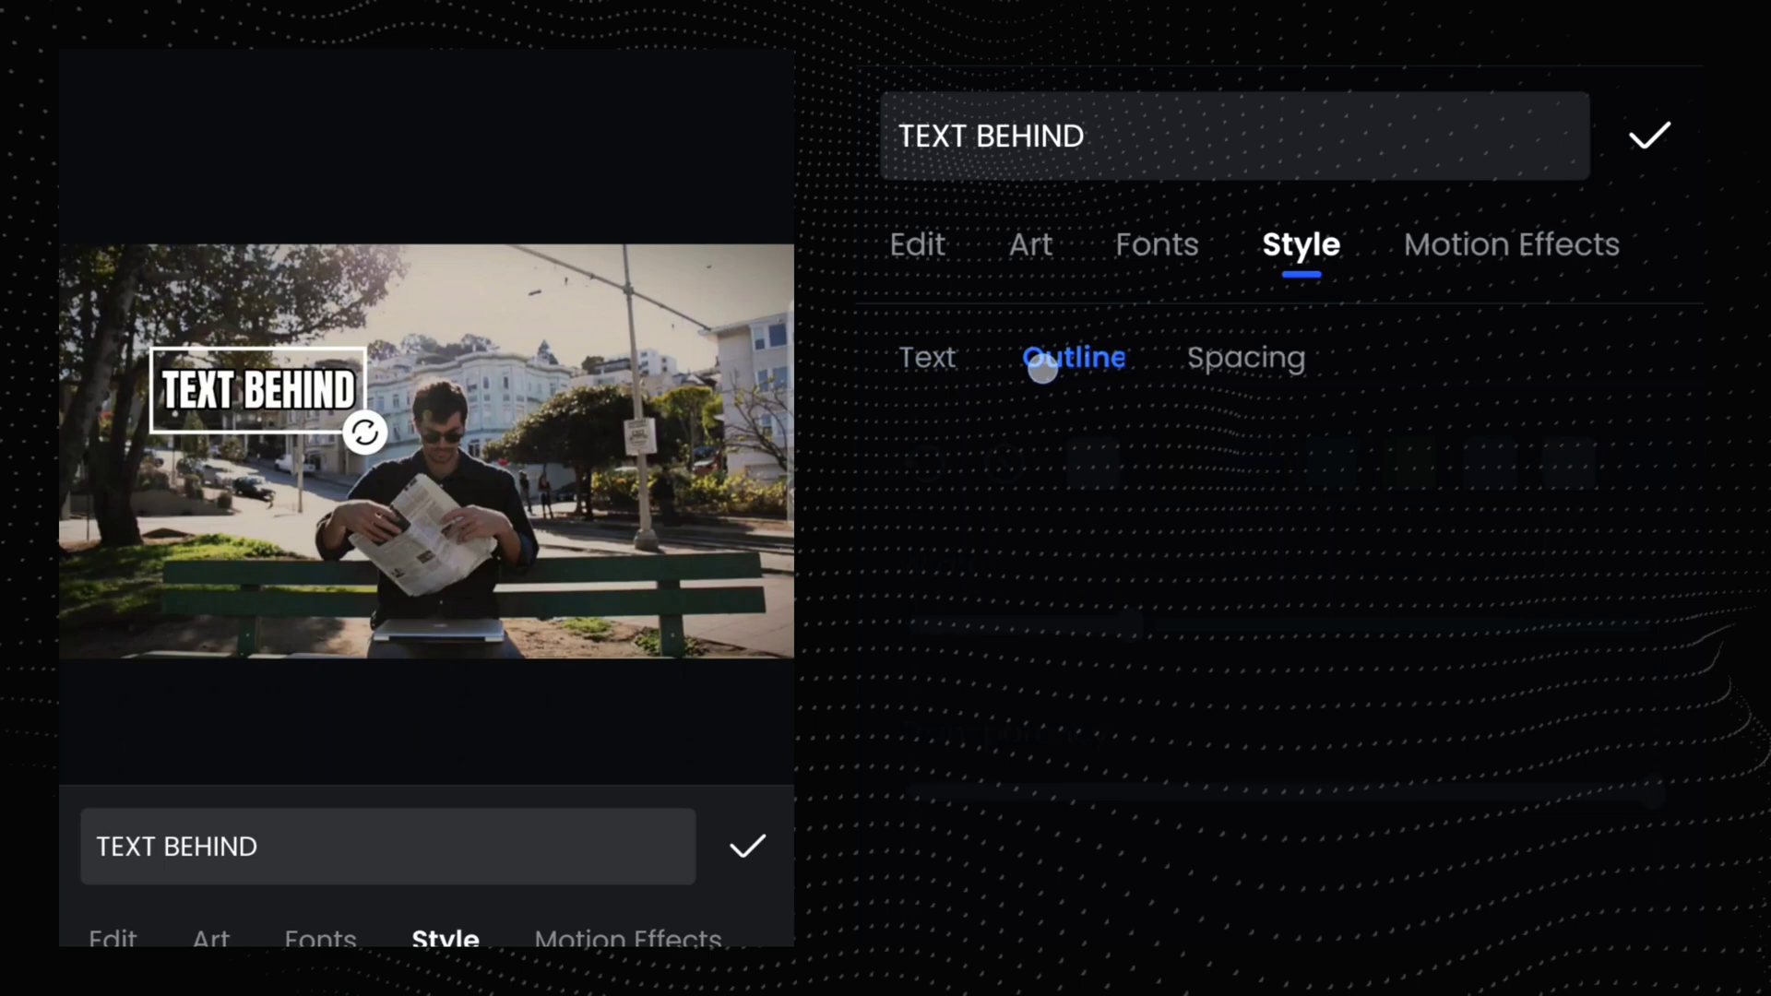
left_click(1071, 357)
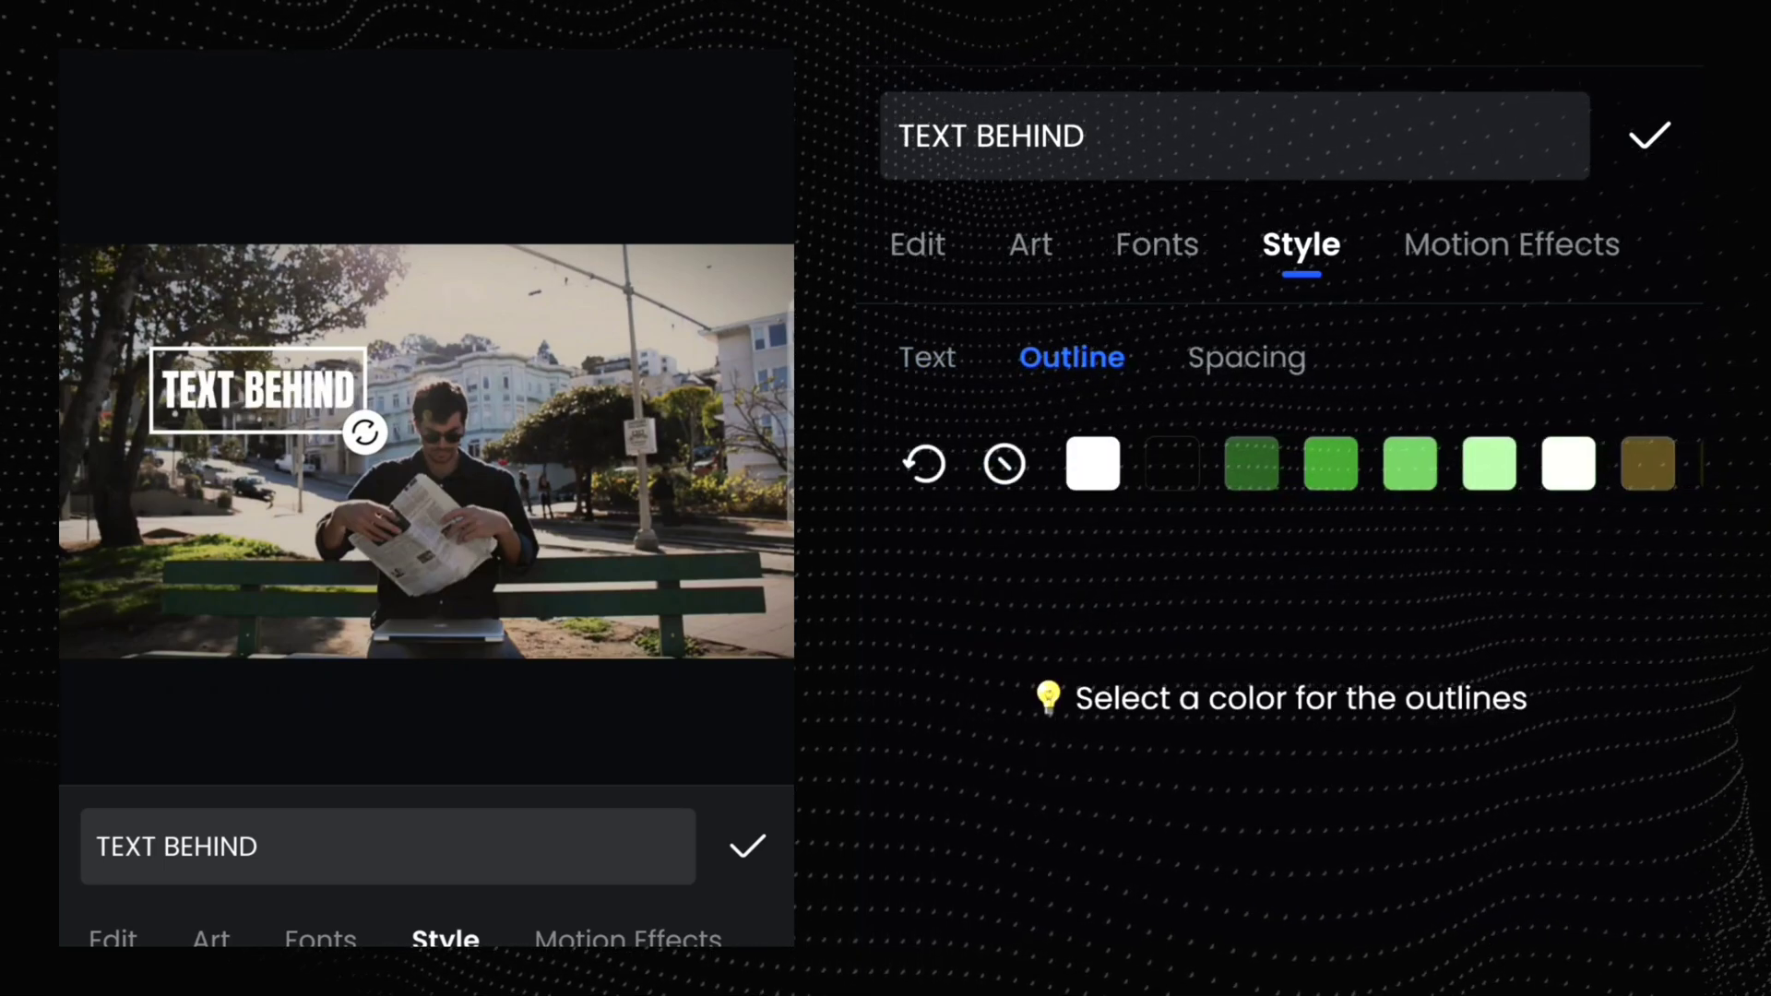
left_click(926, 357)
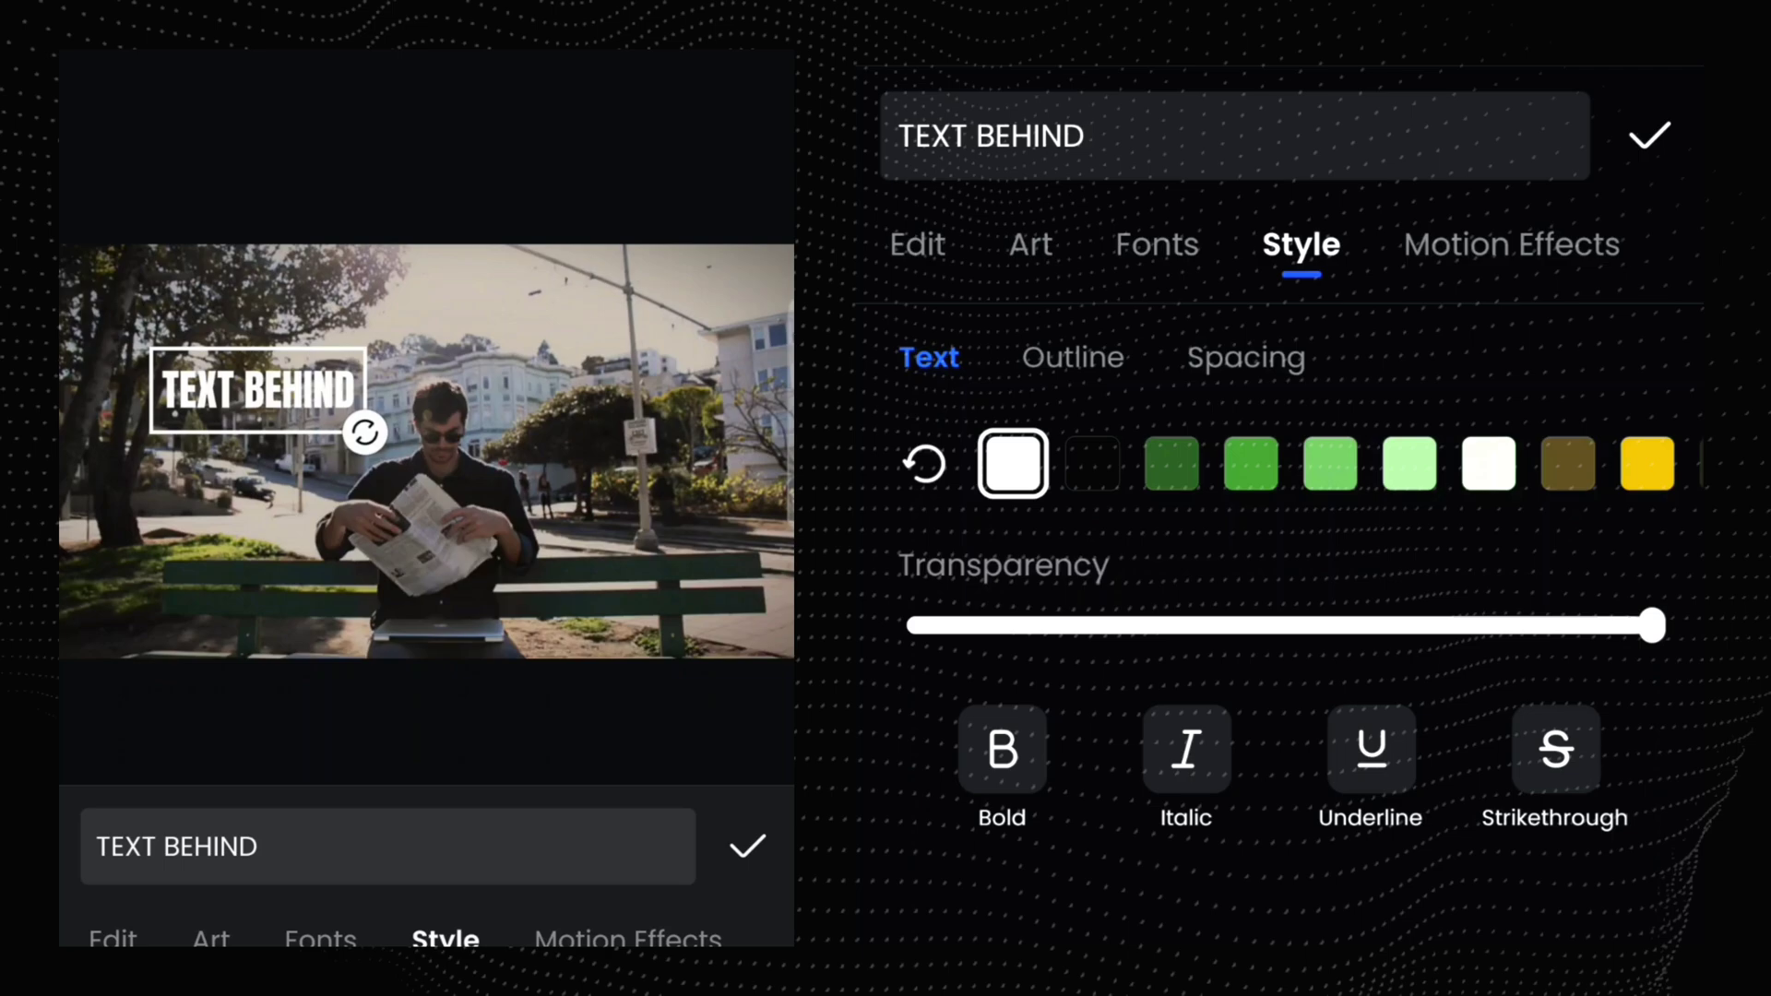
left_click(1646, 463)
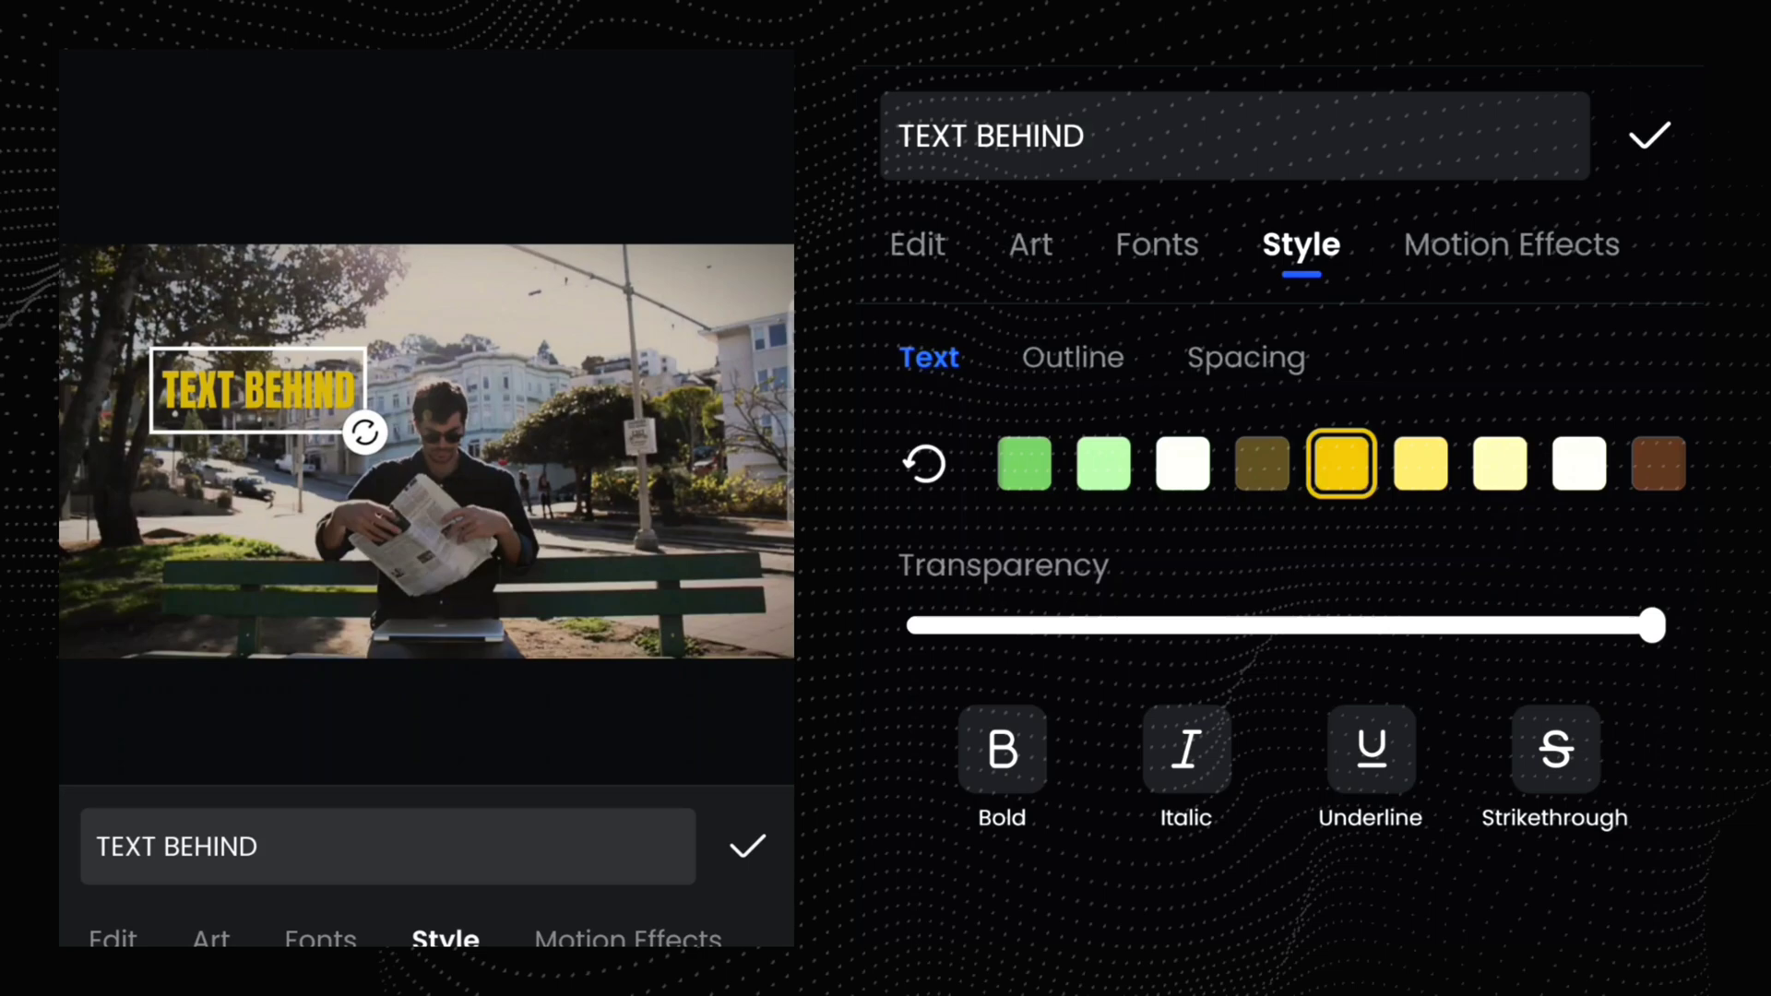
left_click(1244, 357)
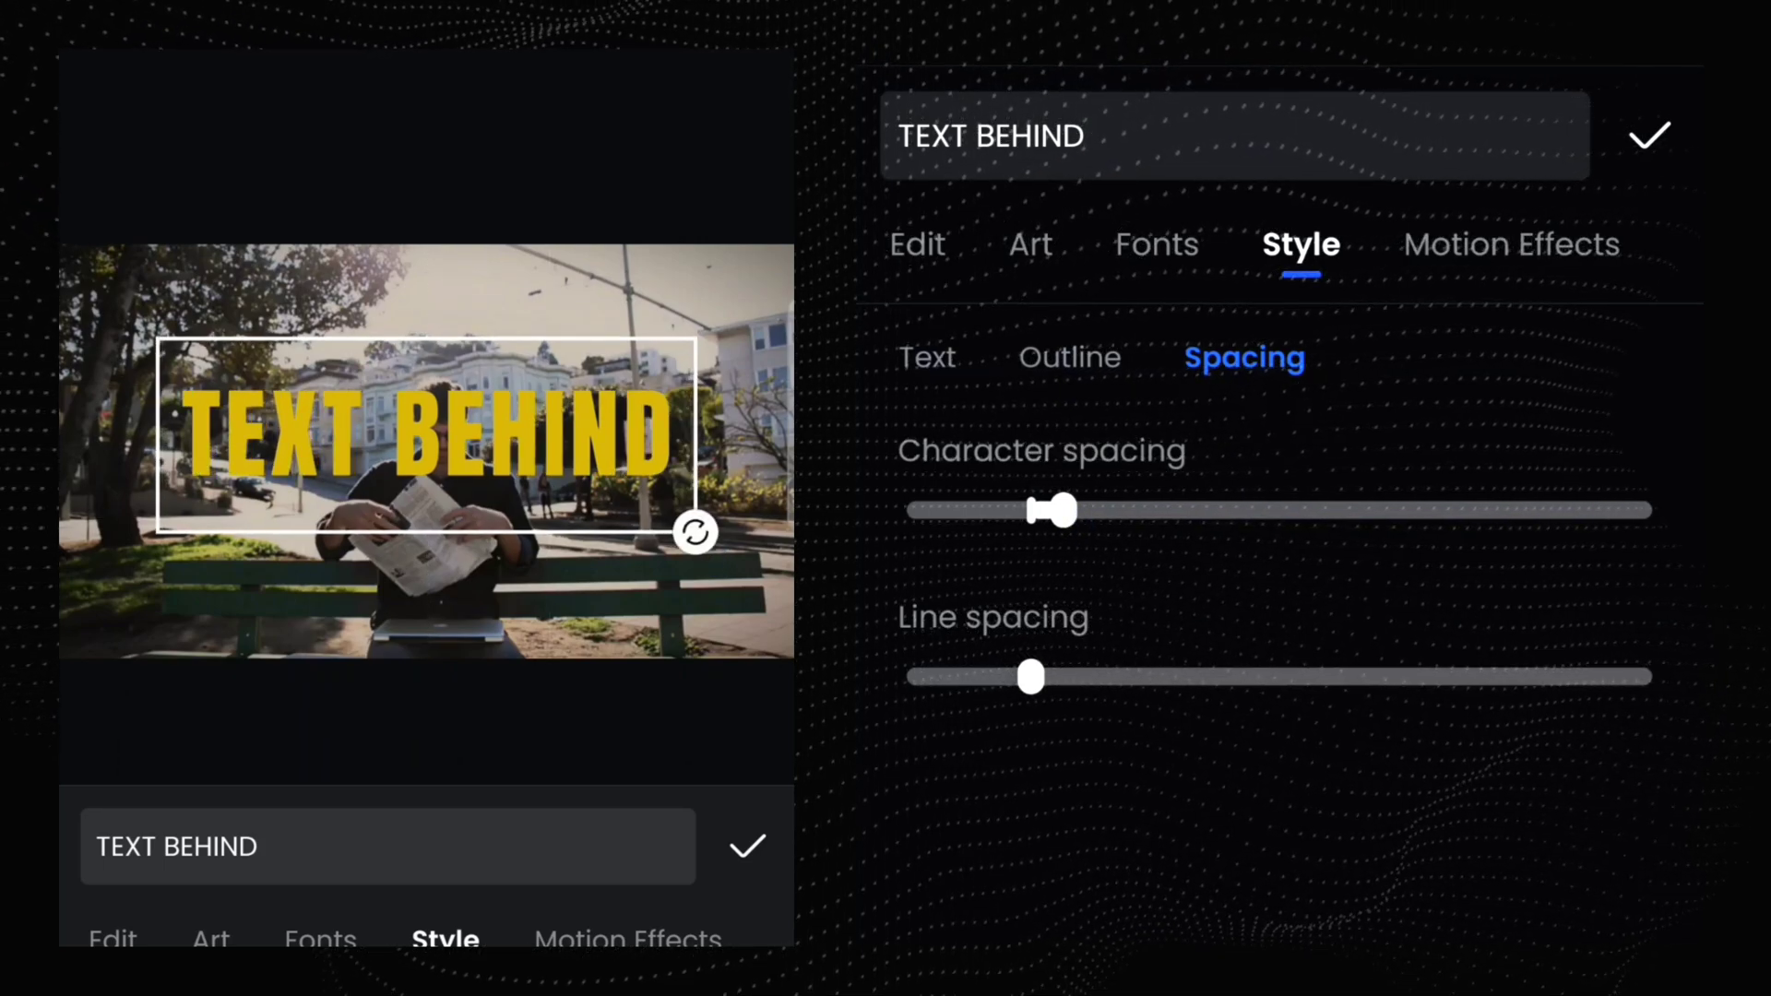
left_click(1511, 244)
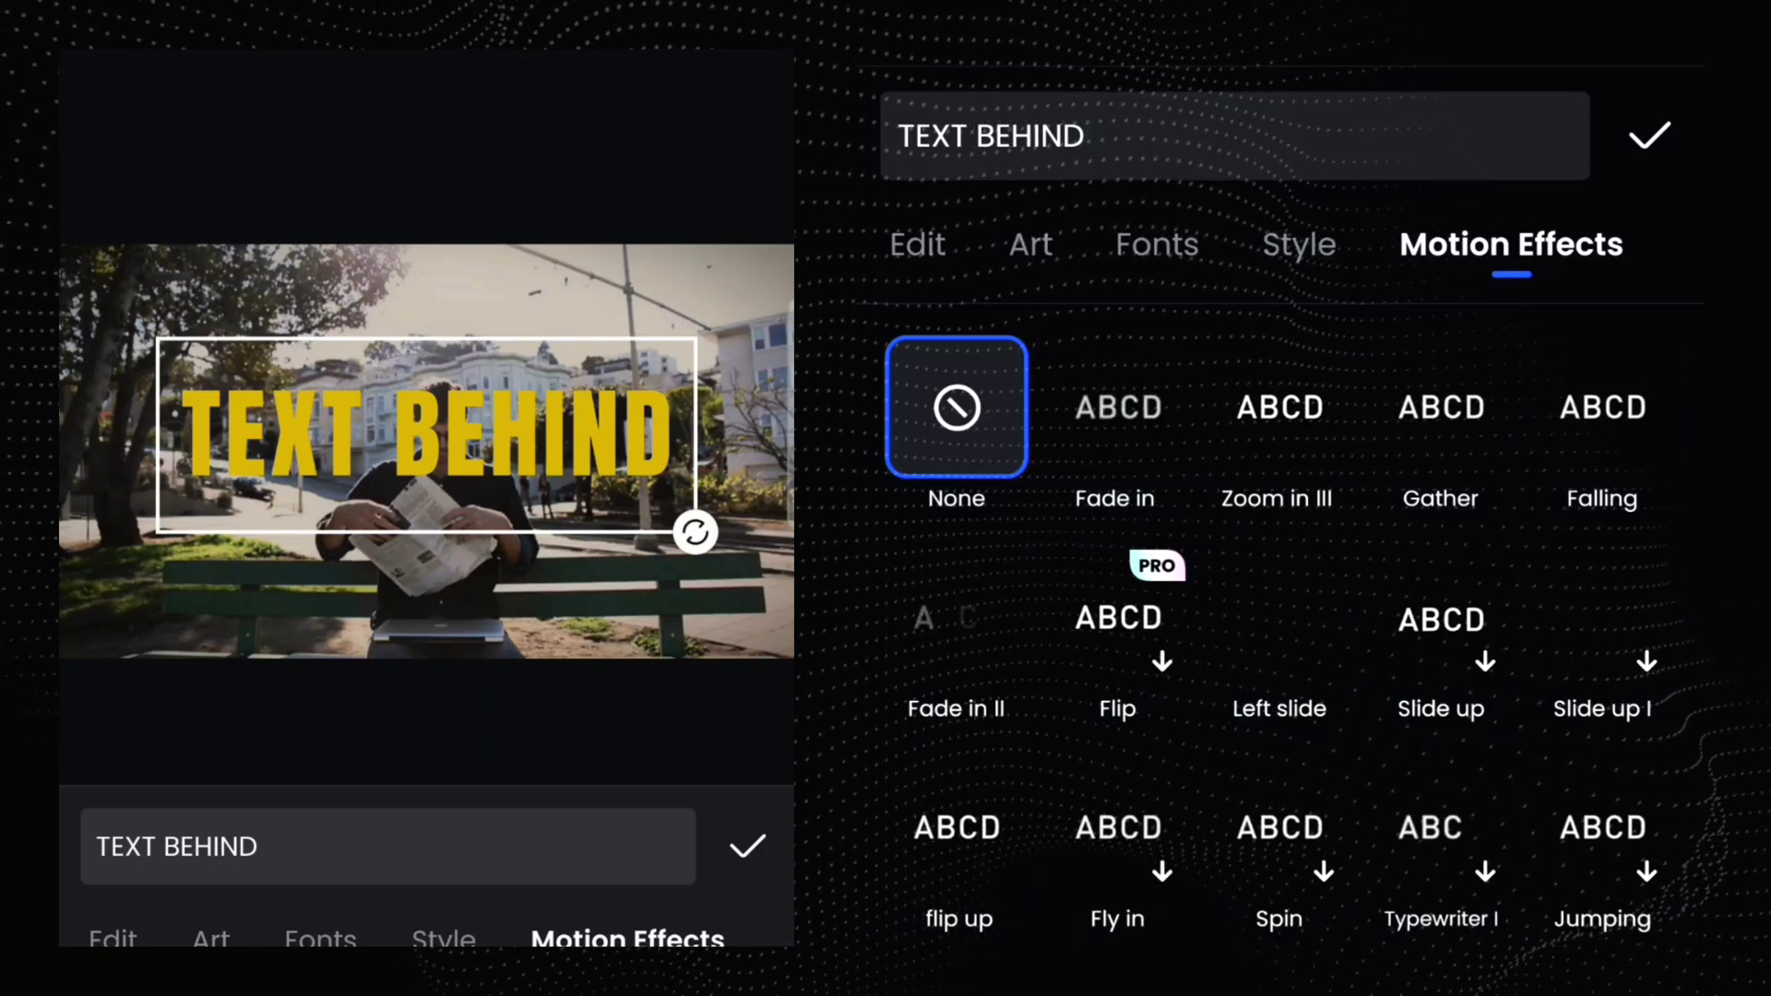
Apply the Typer motion effect to the title and confirm the text edits
scroll("down", 3)
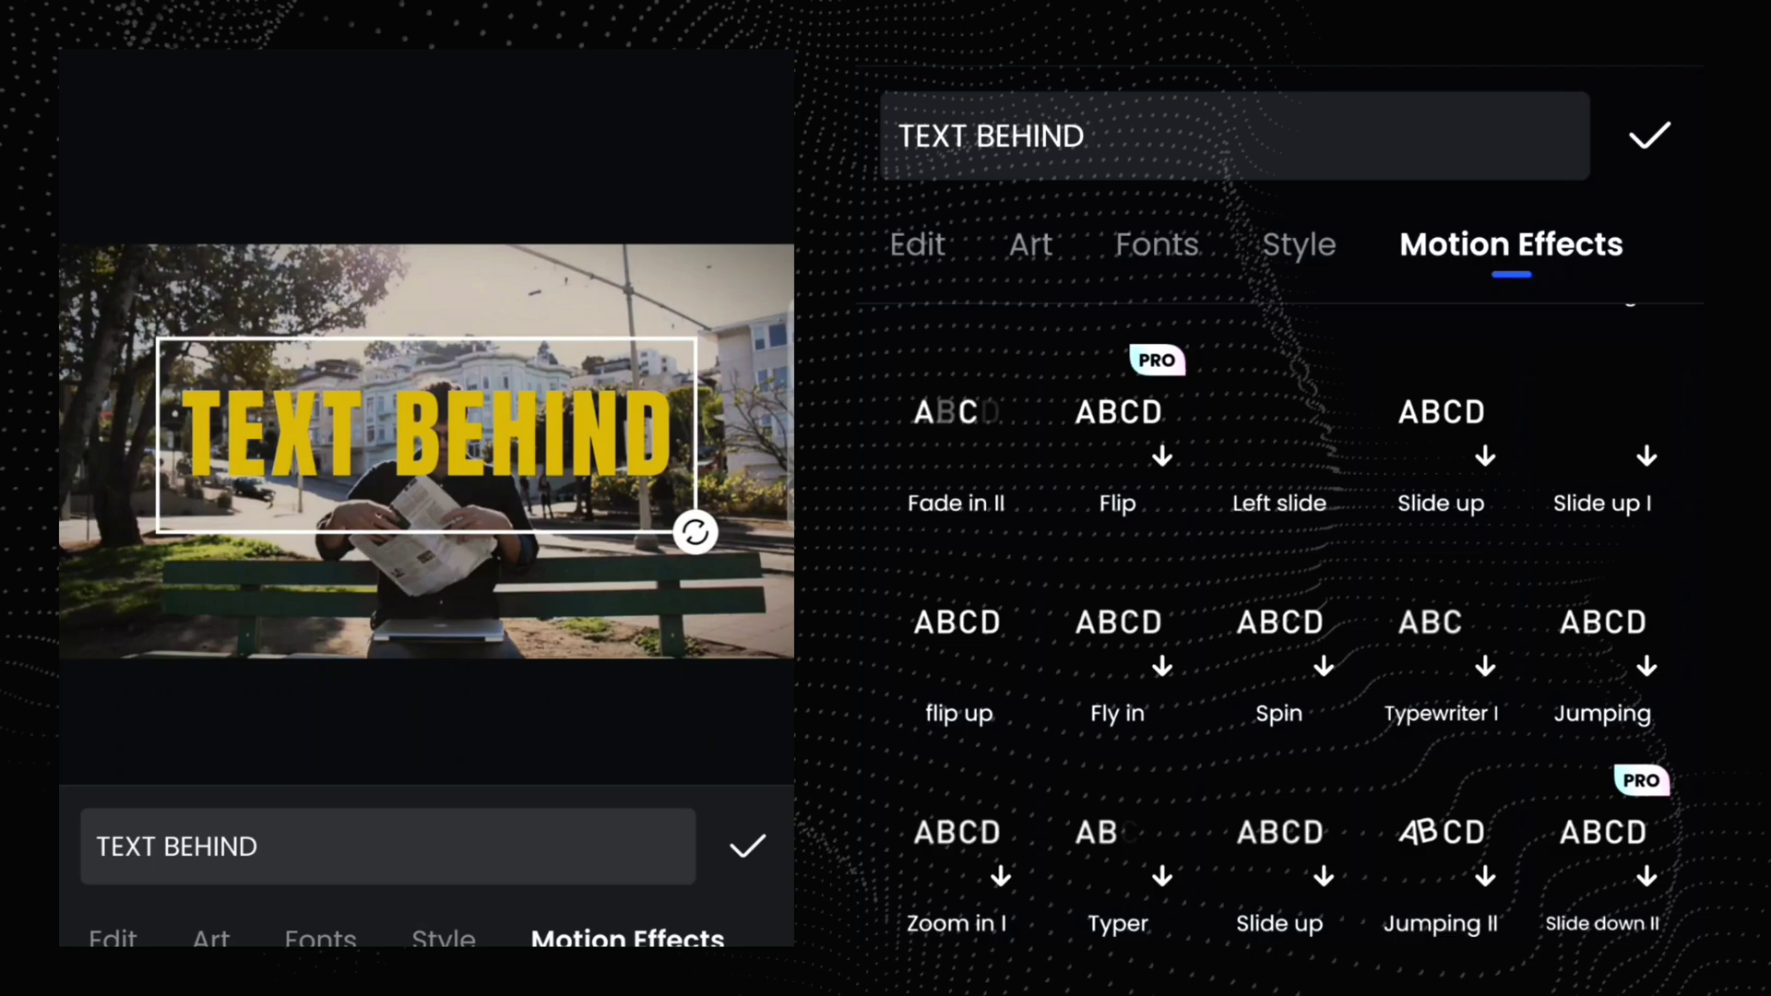
scroll("down", 3)
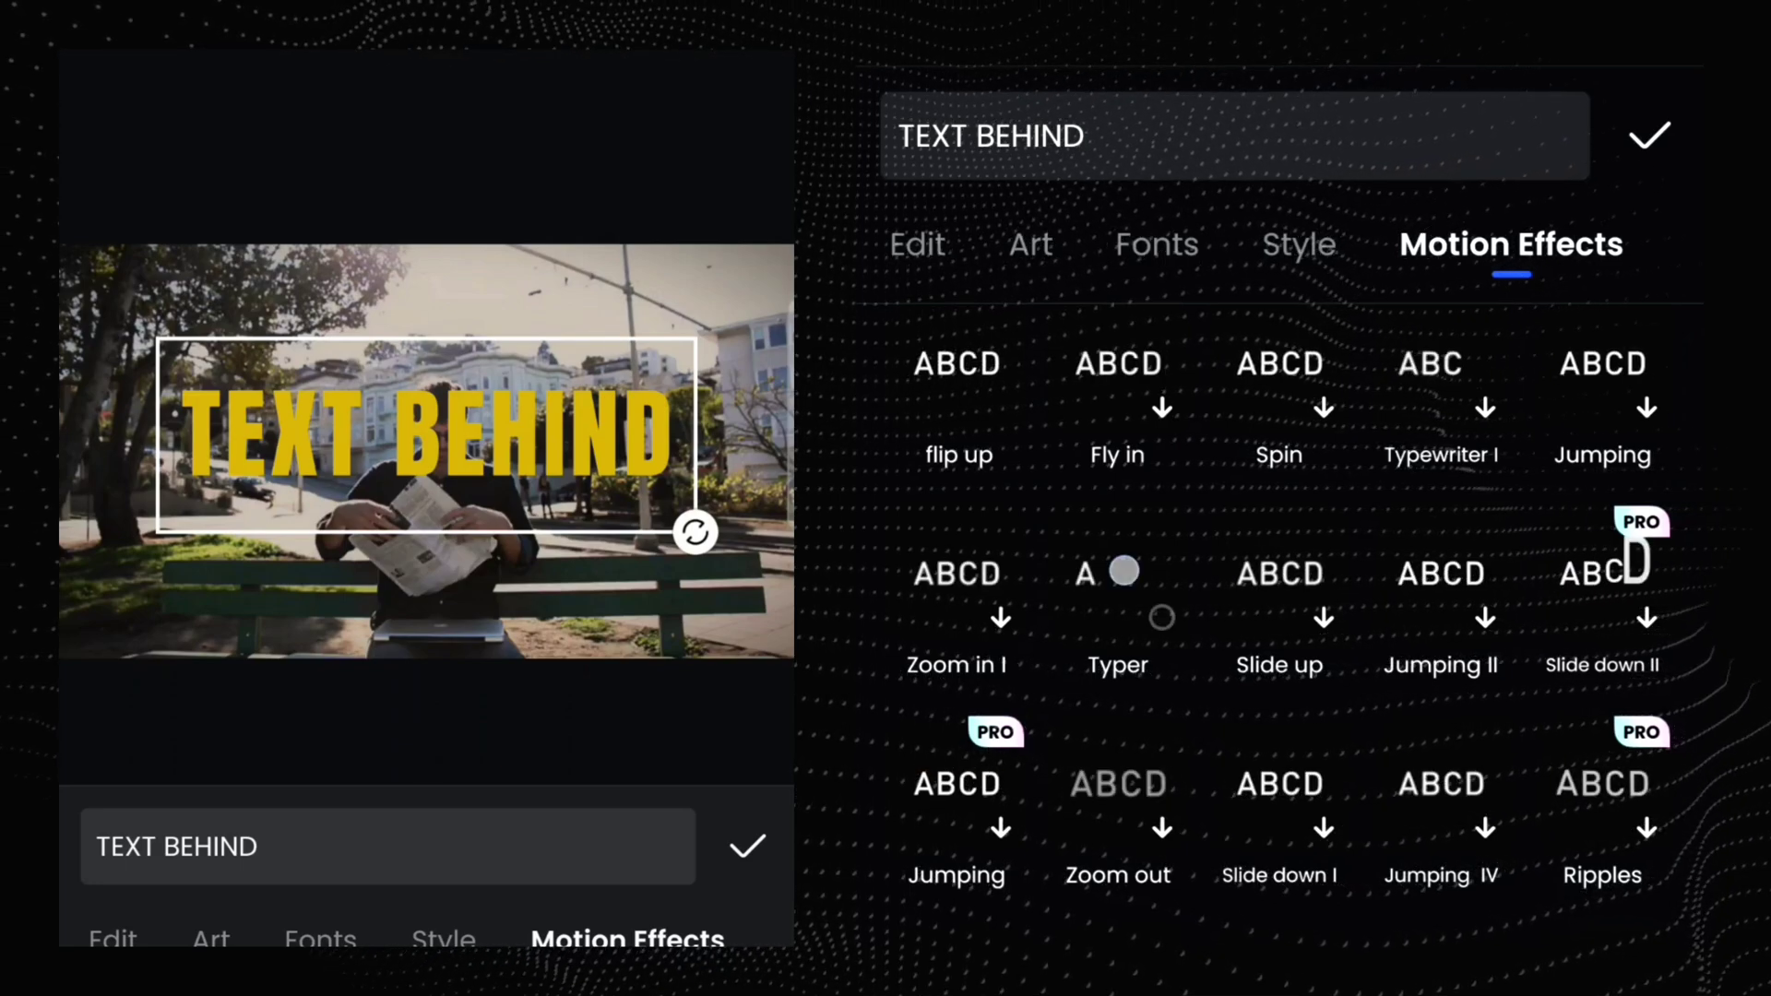
left_click(1118, 600)
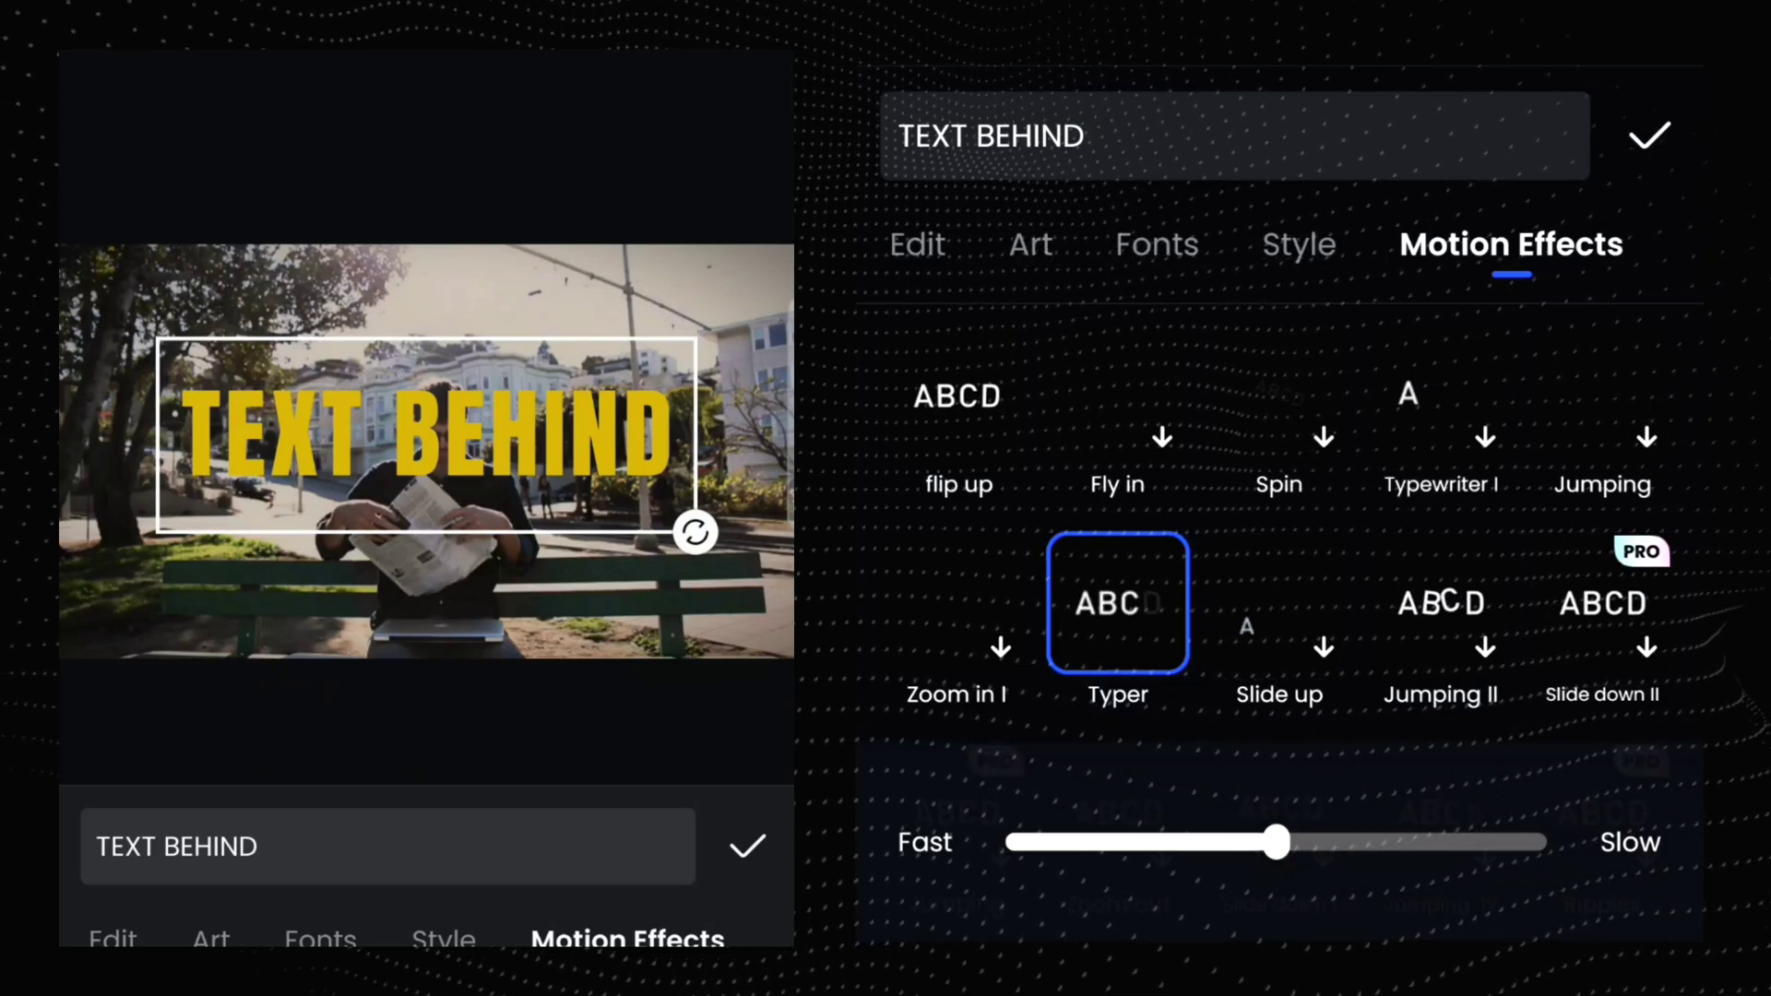
left_click(1646, 134)
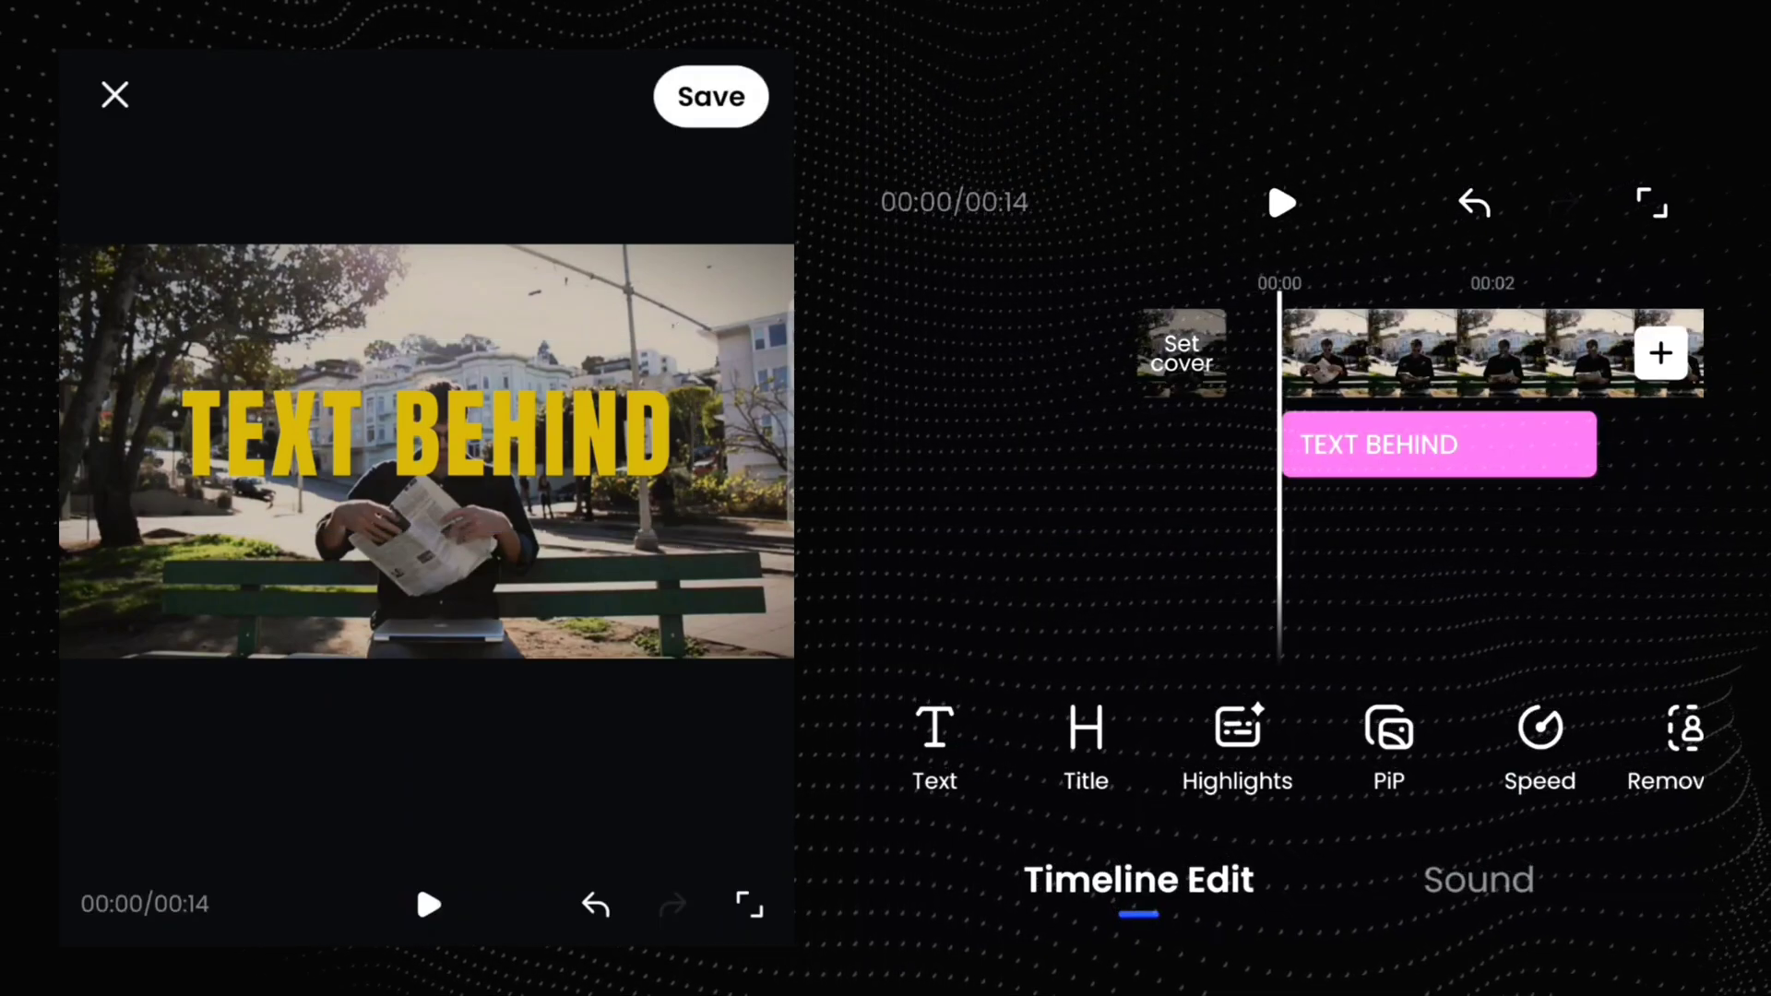
Move the title layer behind the man, preview playback, and reselect the title
left_click(1439, 444)
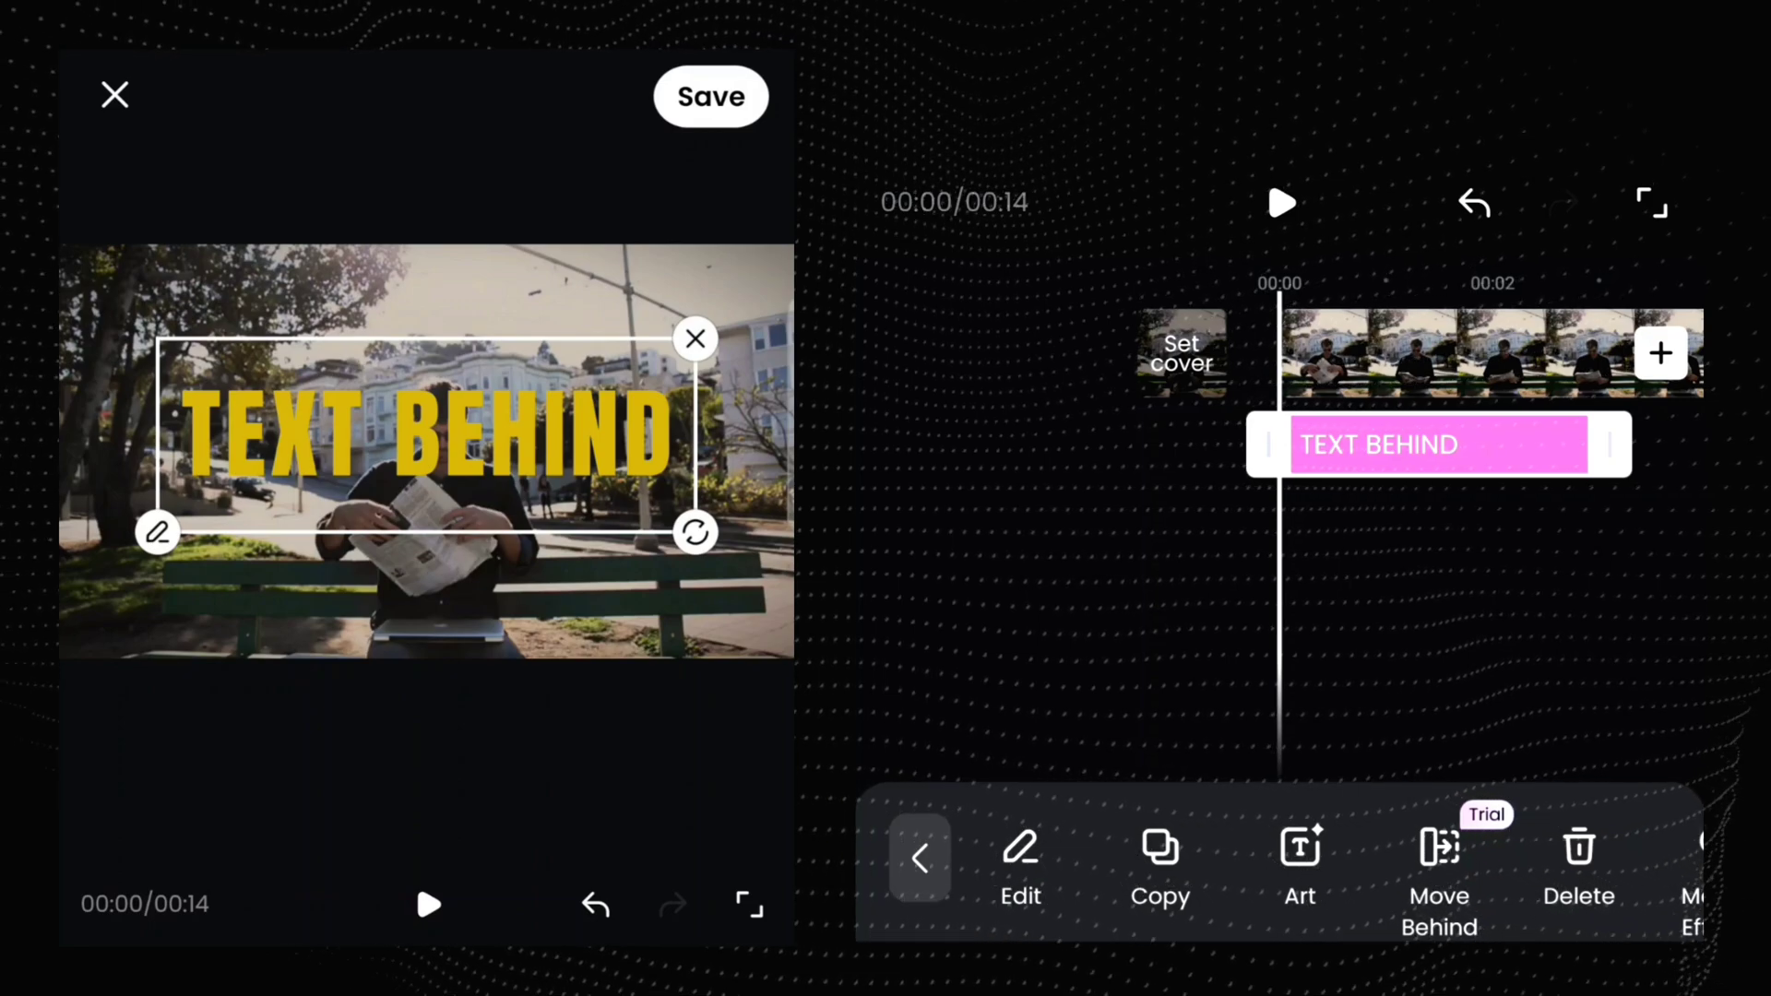
left_click(1440, 870)
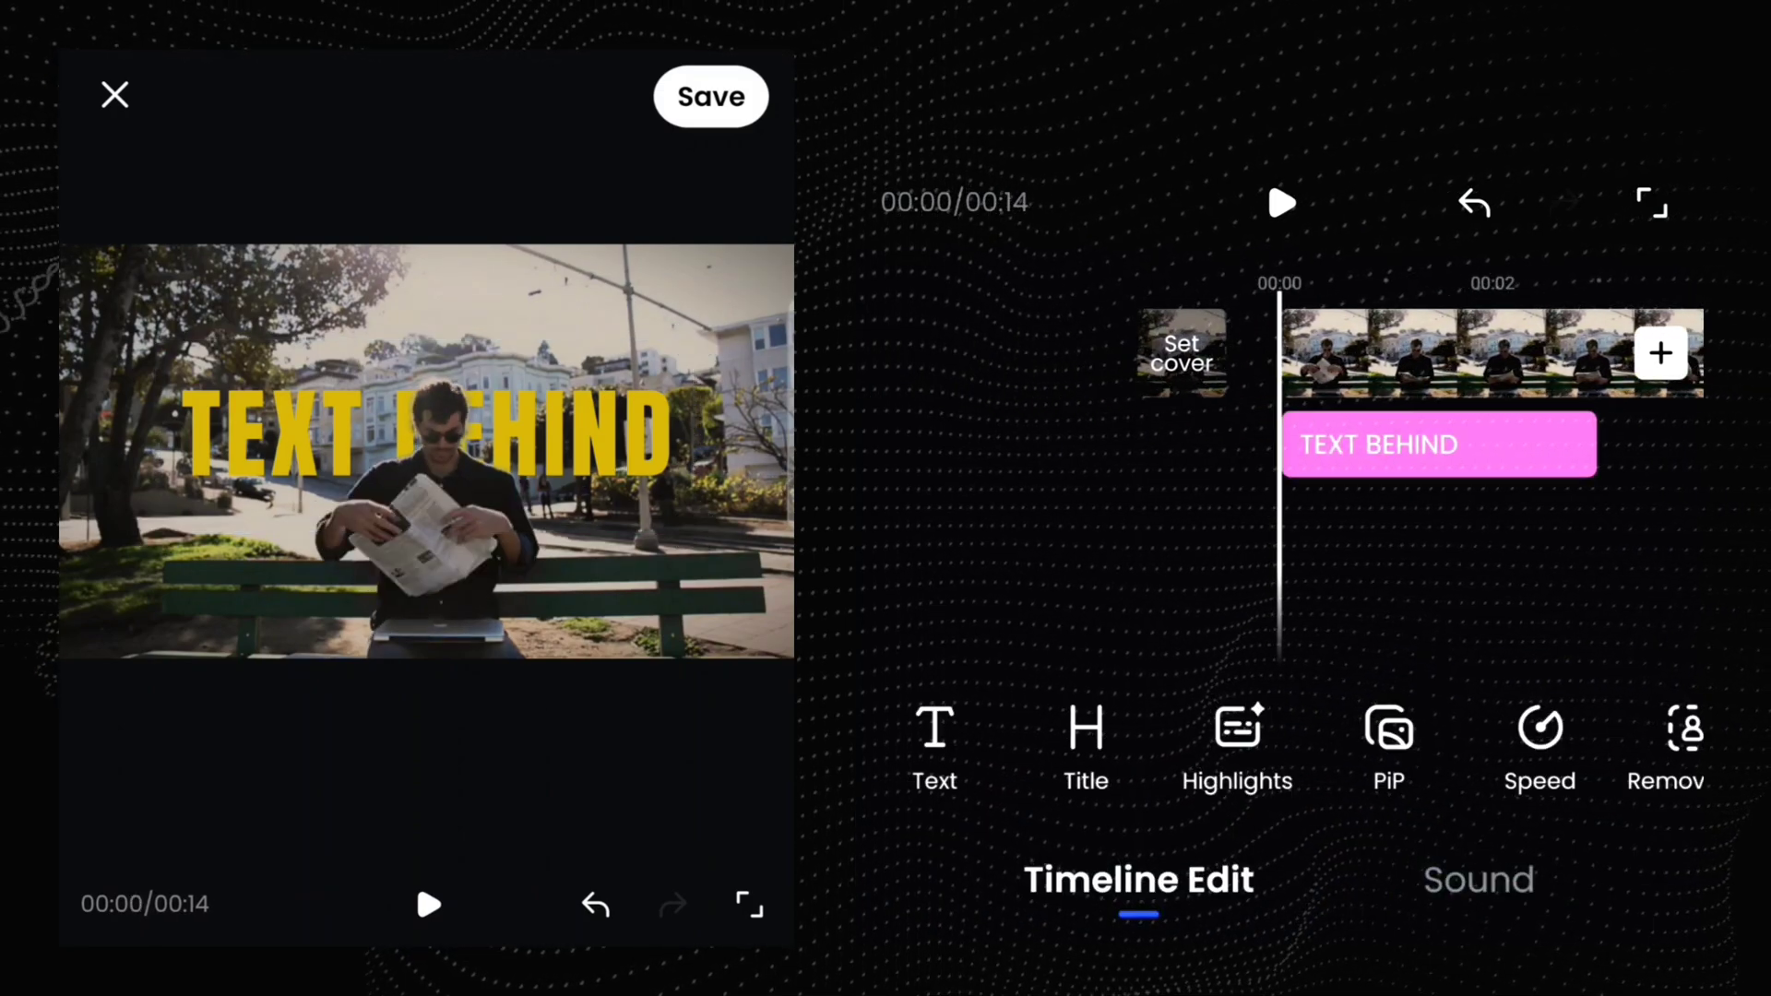
left_click(1283, 203)
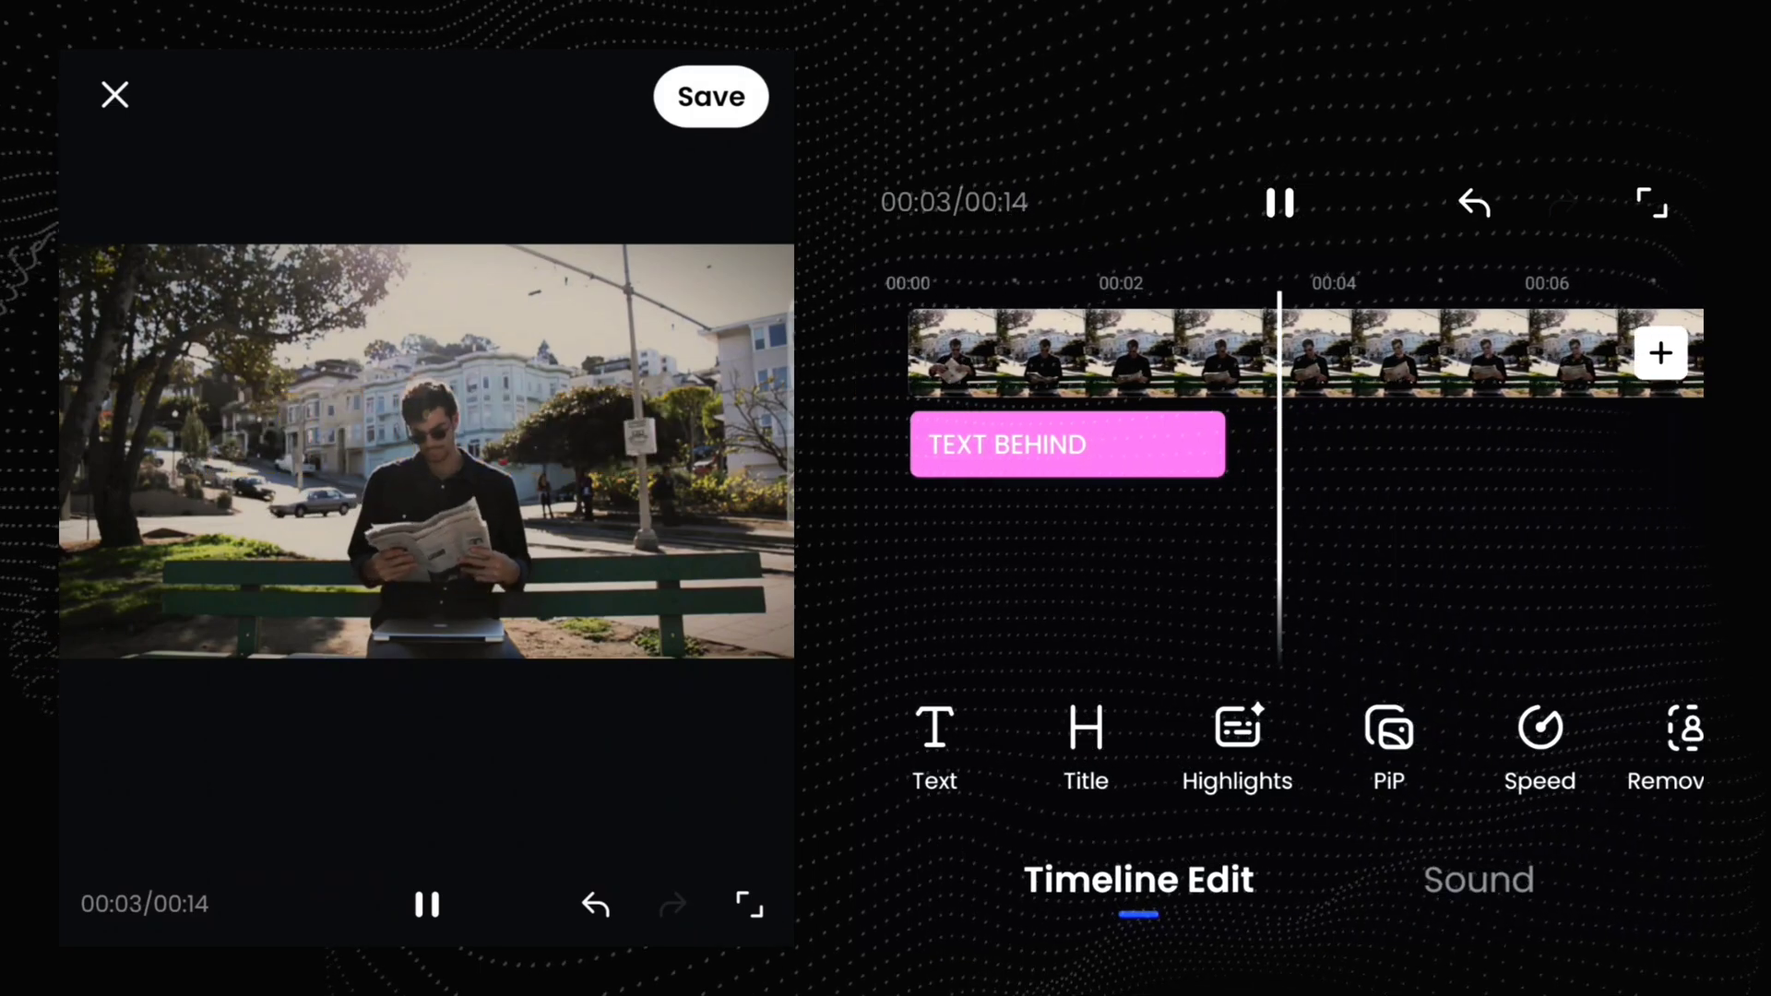
left_click(1279, 203)
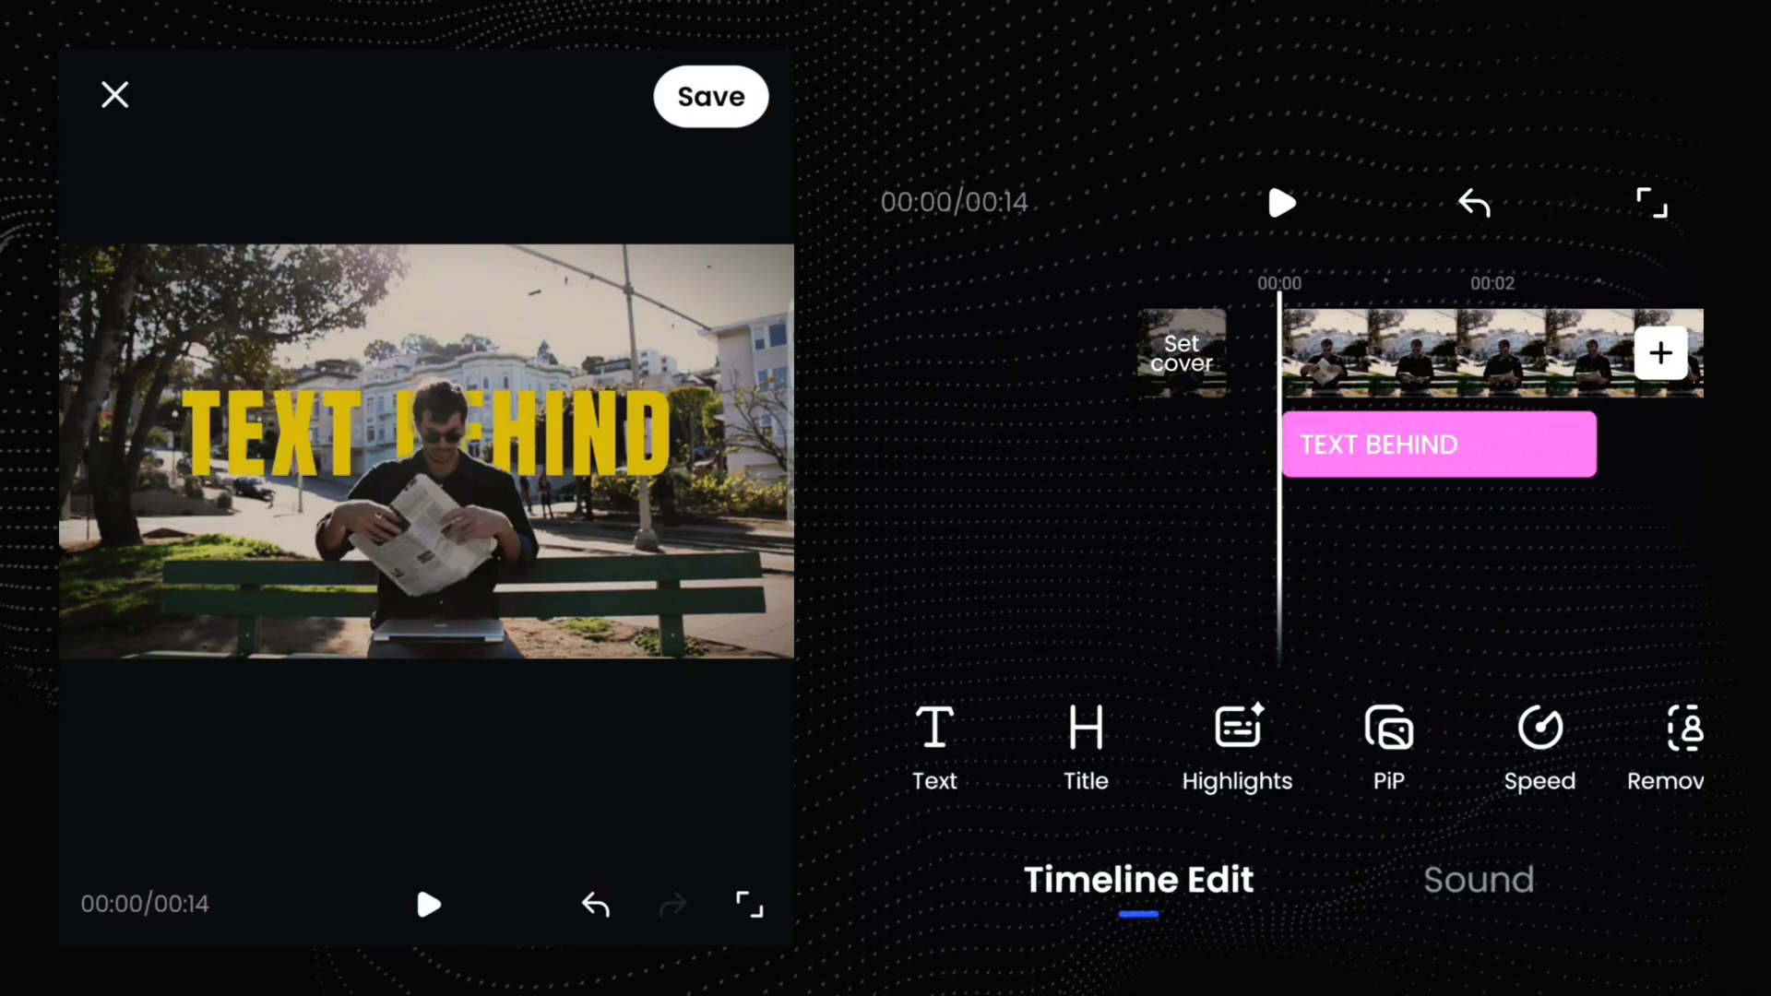
left_click(1282, 203)
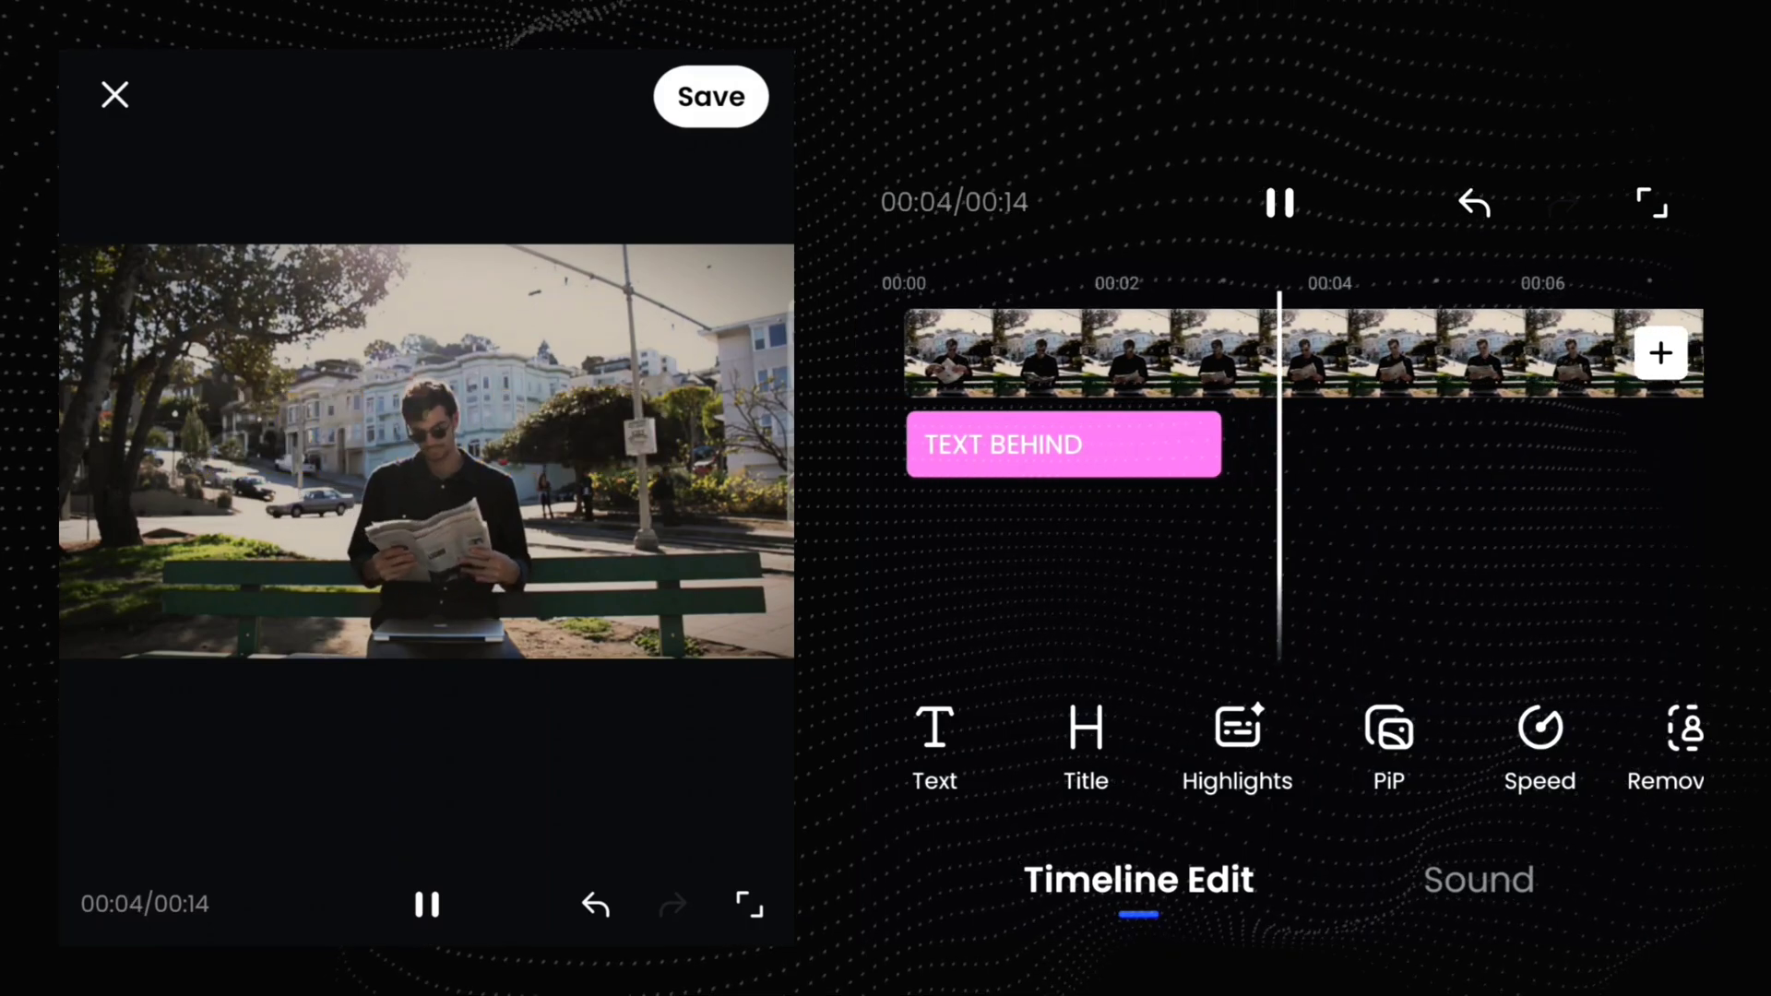
left_click(1061, 444)
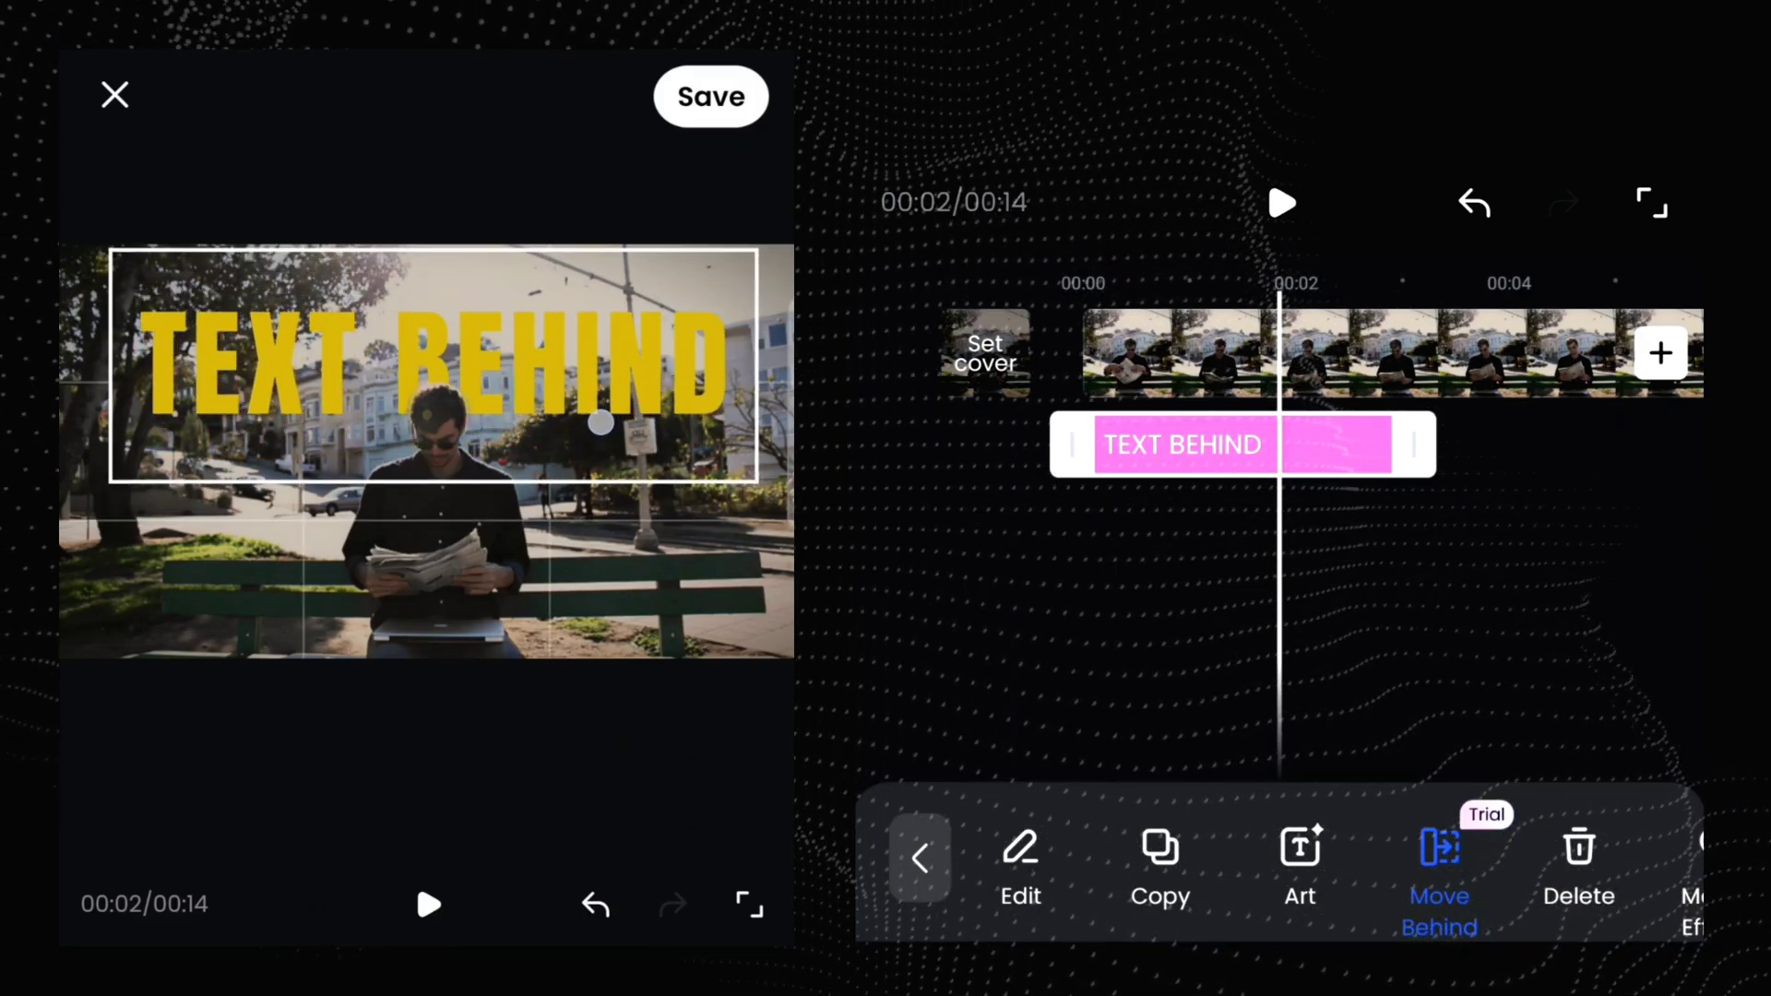
Lower the title behind the man's head, preview it, and export the video
left_click_drag(441, 367, 441, 441)
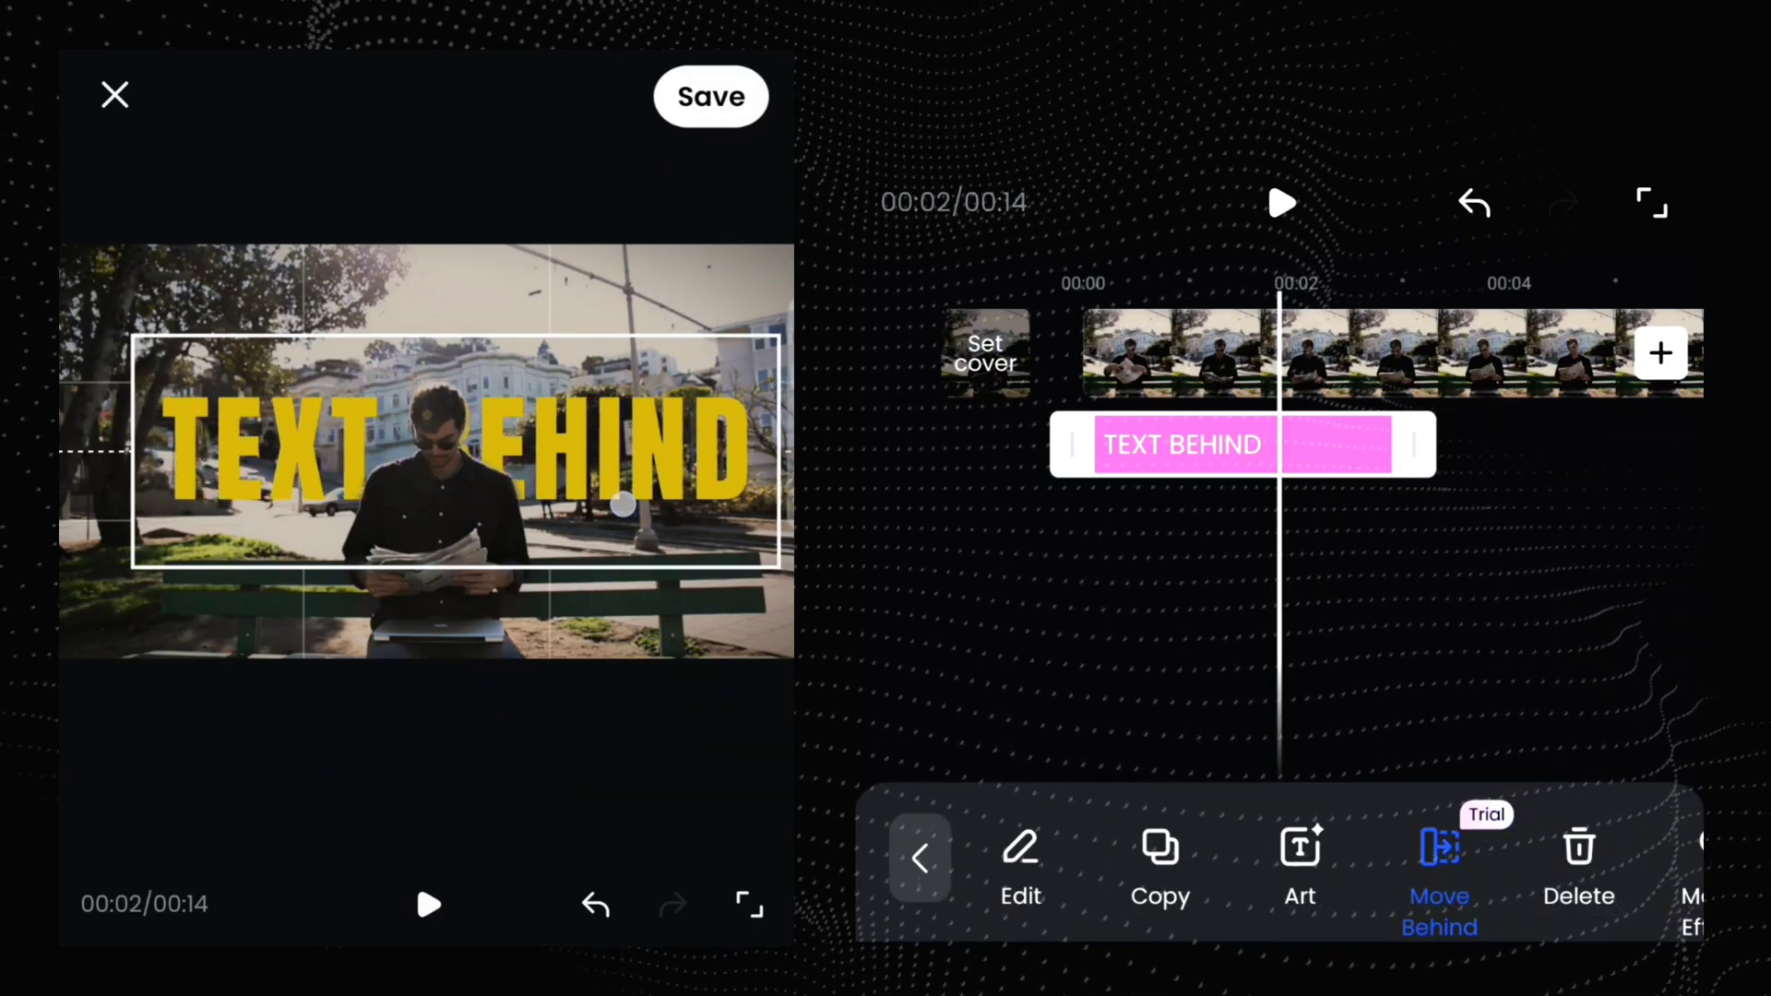
left_click(427, 444)
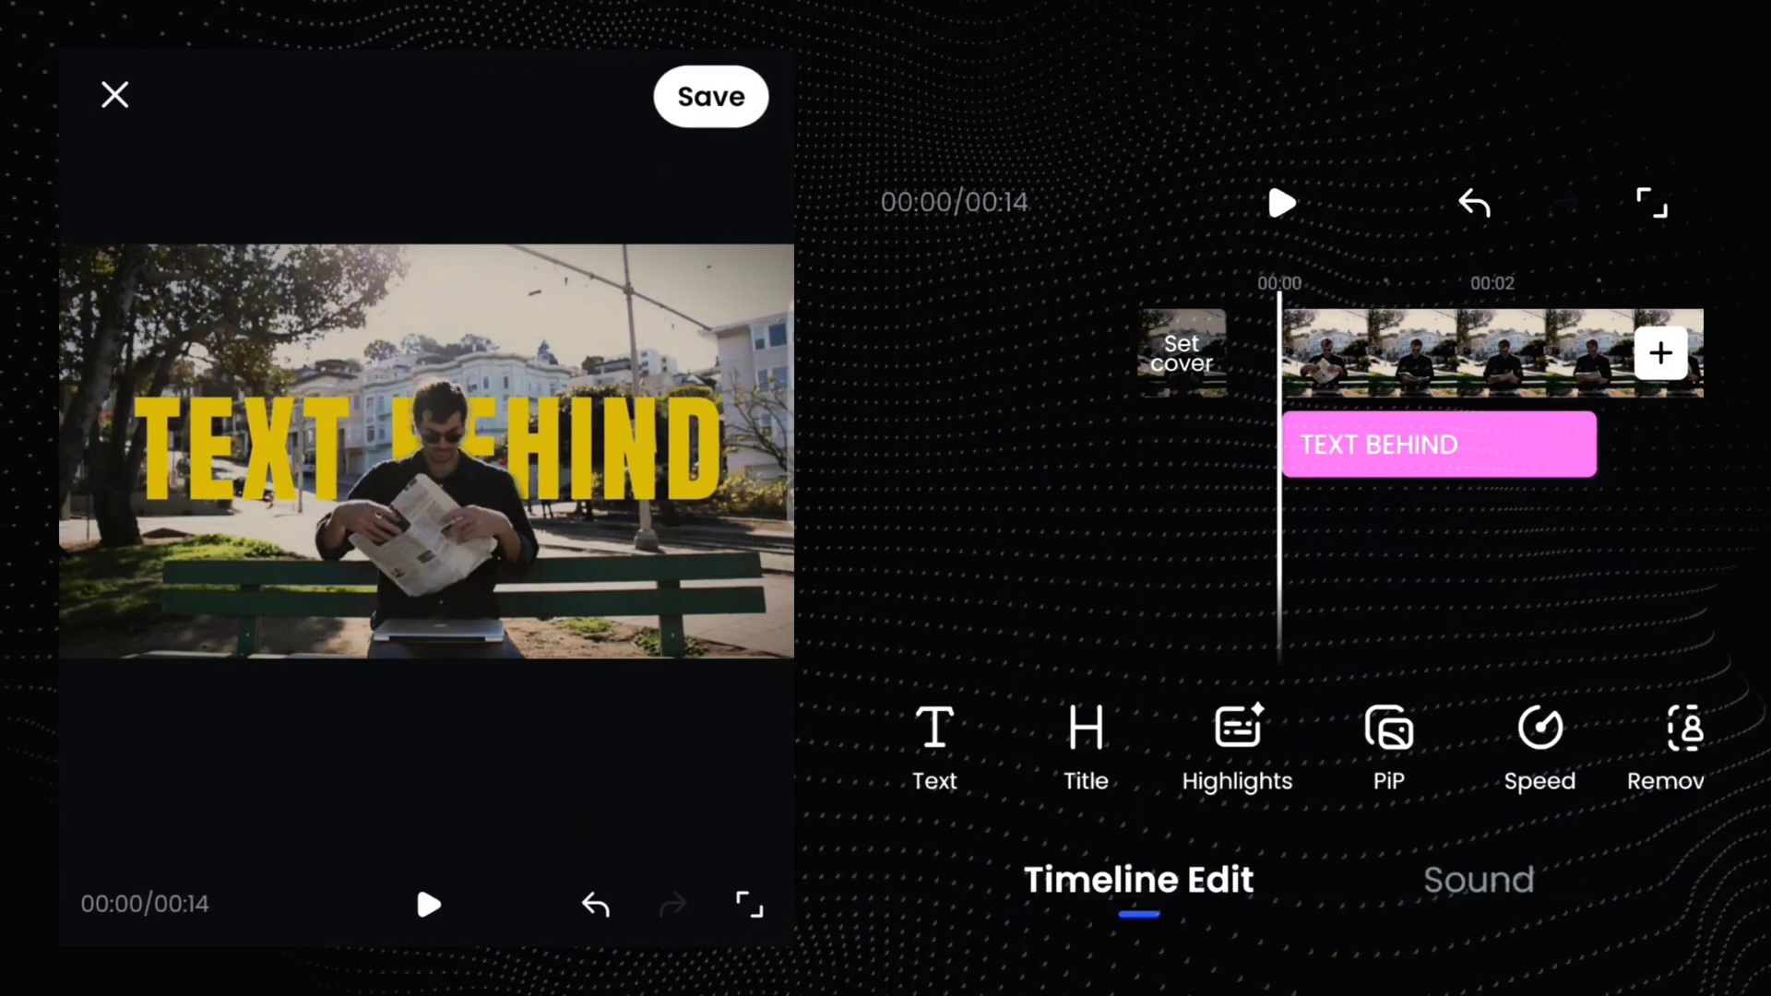
left_click(1281, 203)
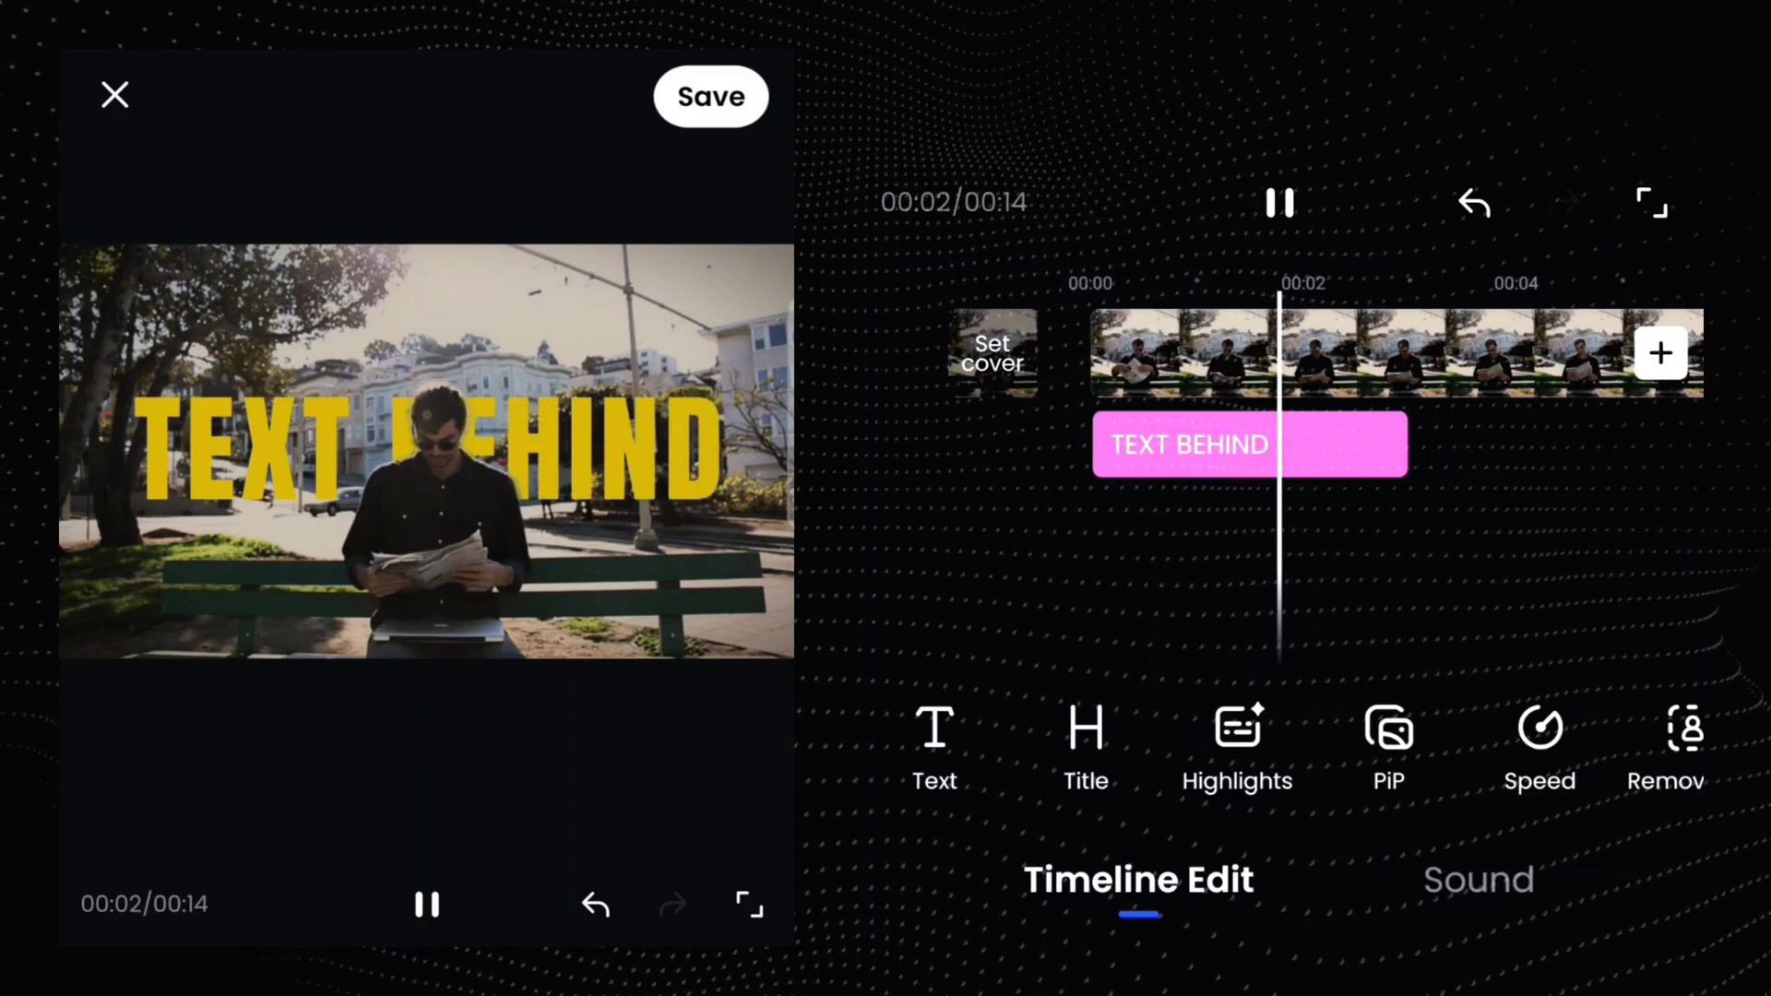
left_click(1277, 203)
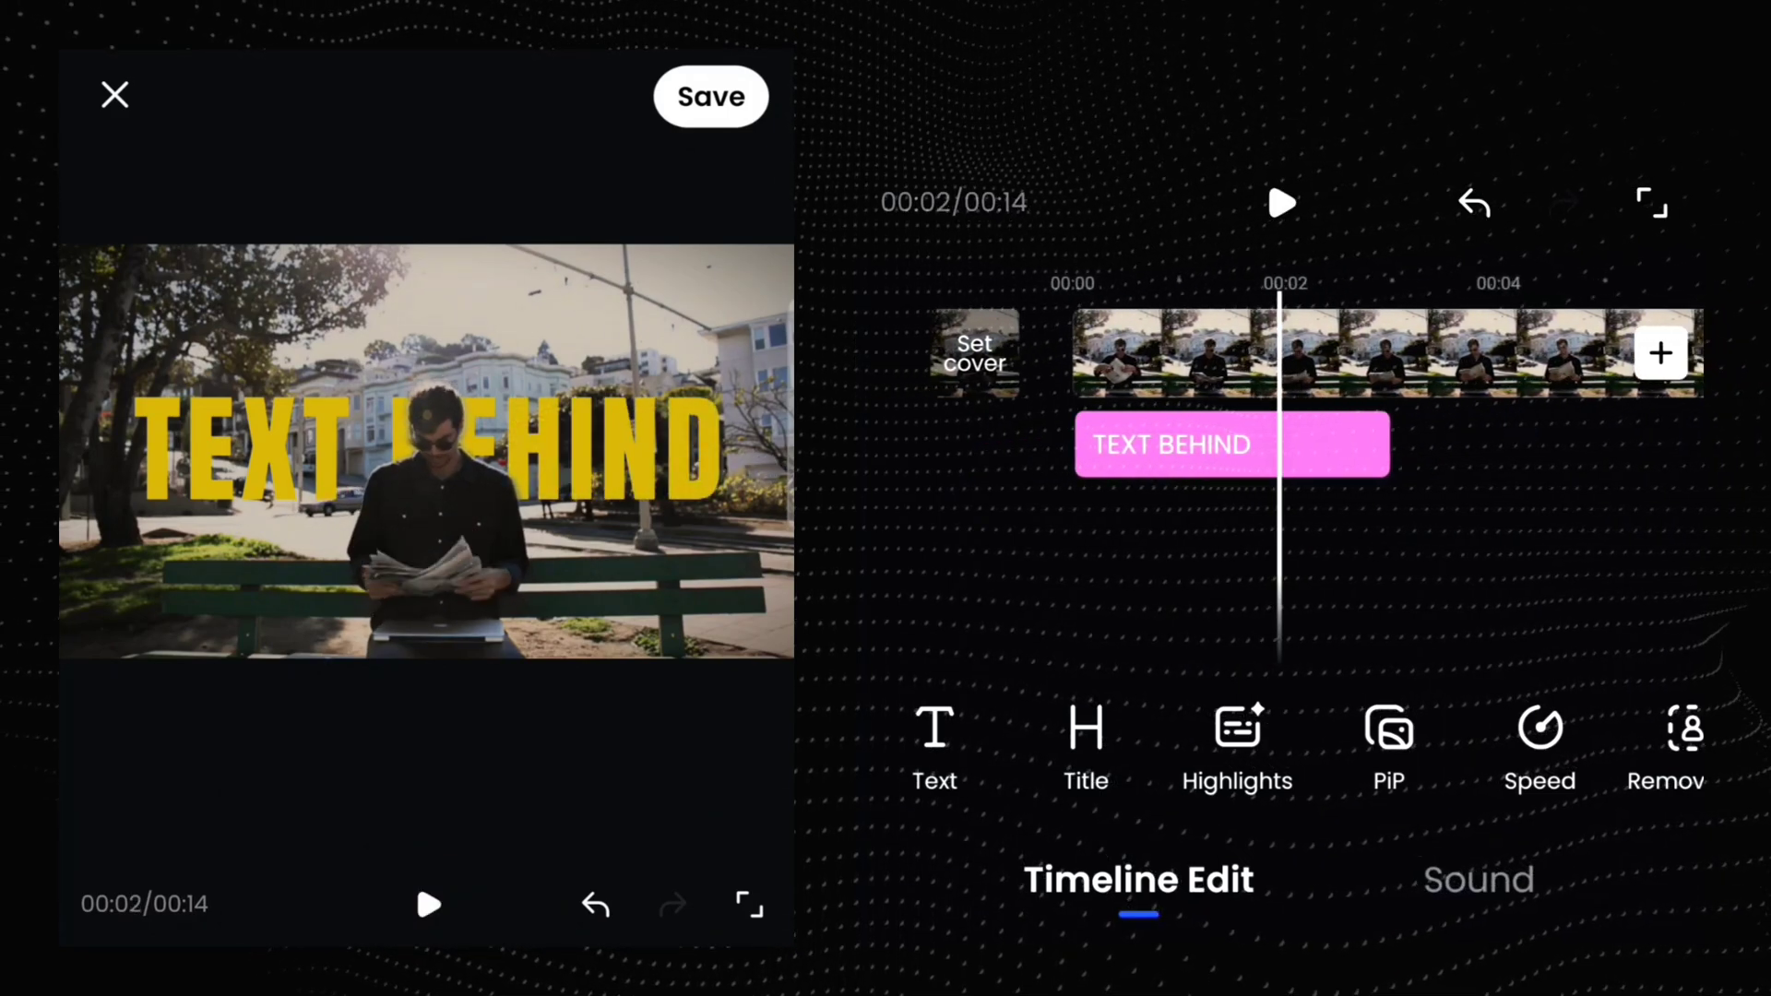
left_click(710, 96)
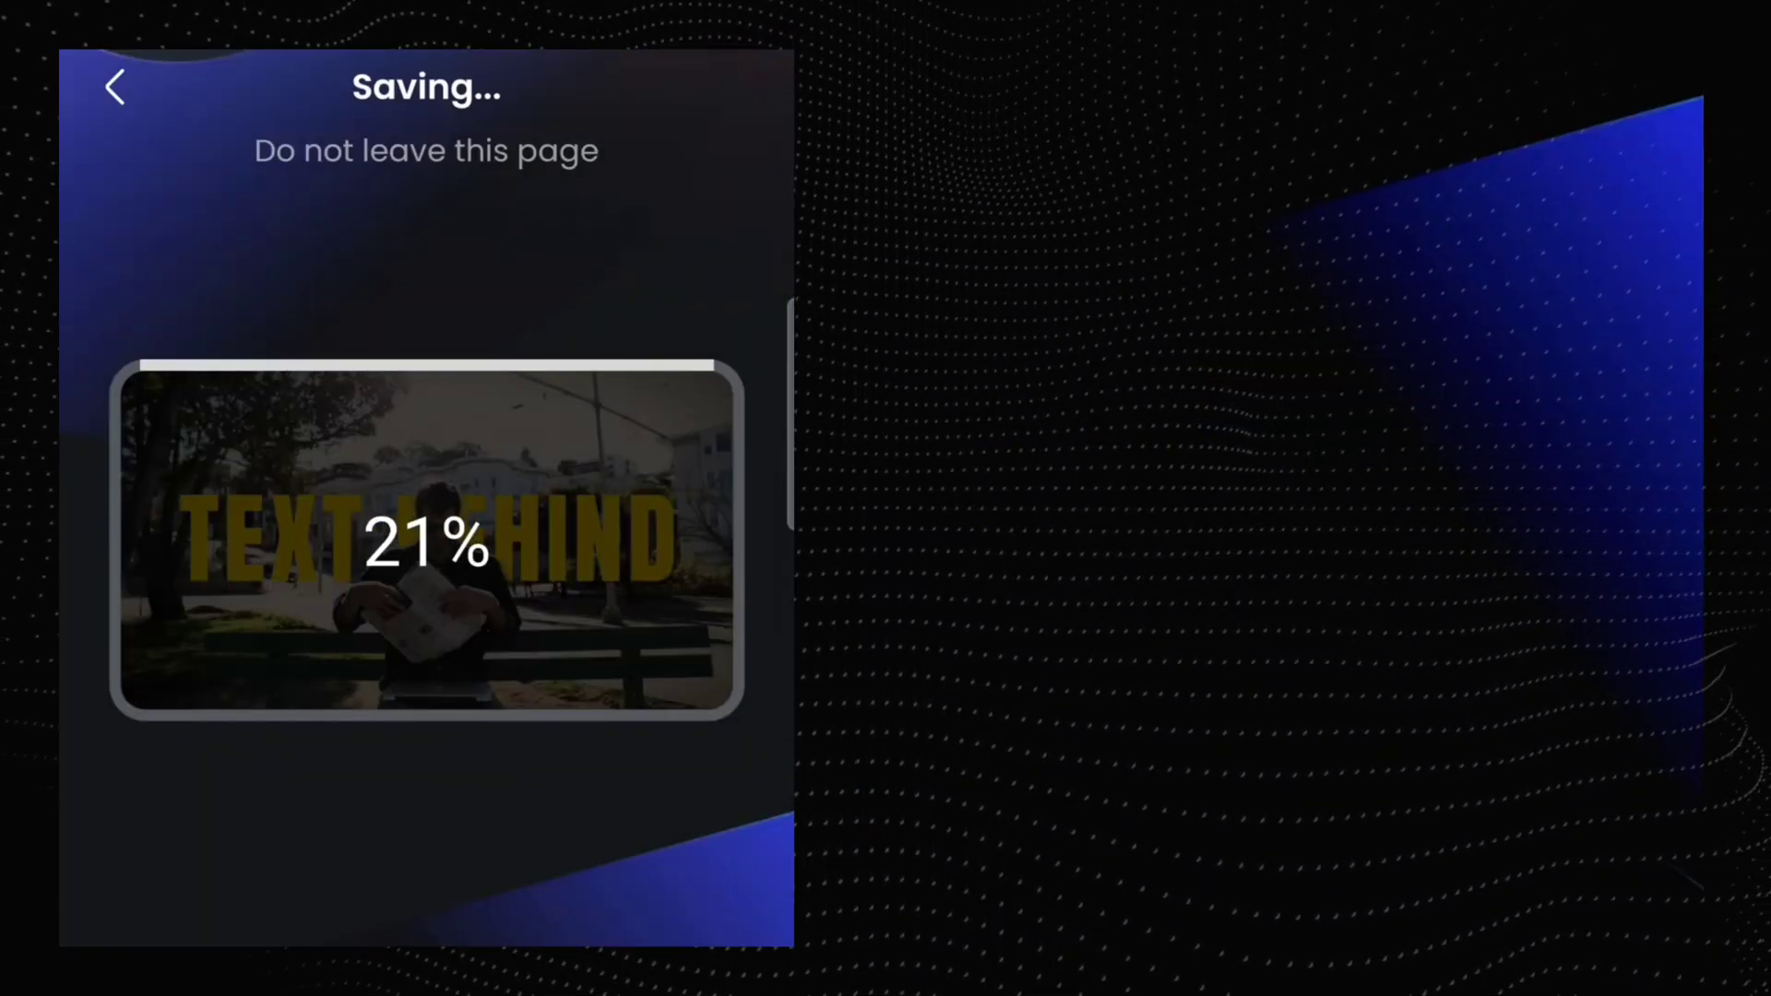